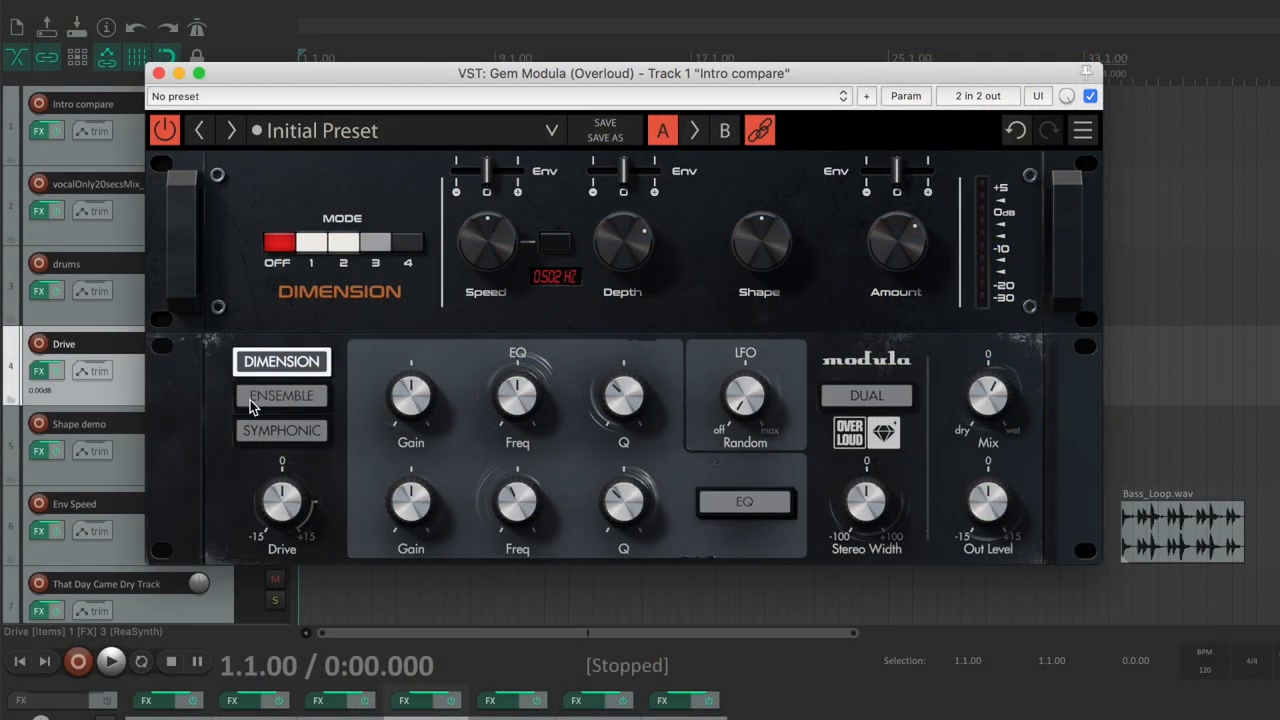
# Step: Audition the Ensemble and Symphonic chorus modes, then return to Dimension
pyautogui.click(280, 396)
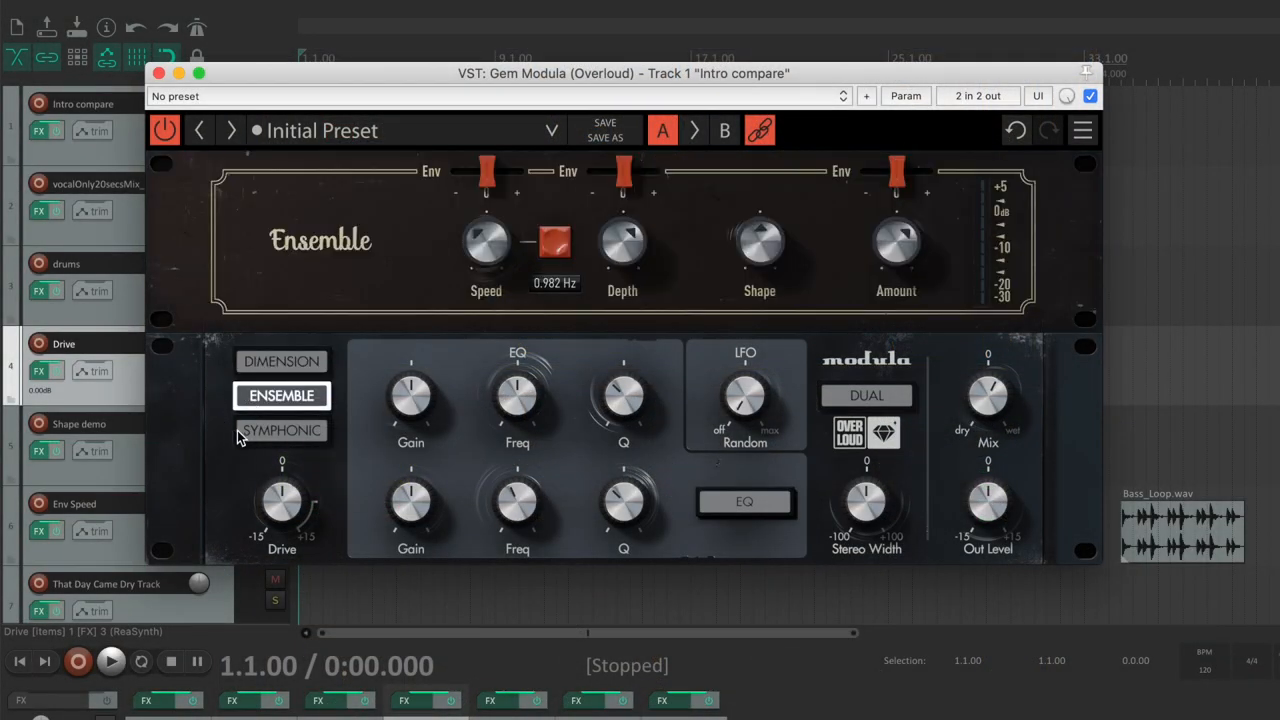
pyautogui.click(280, 430)
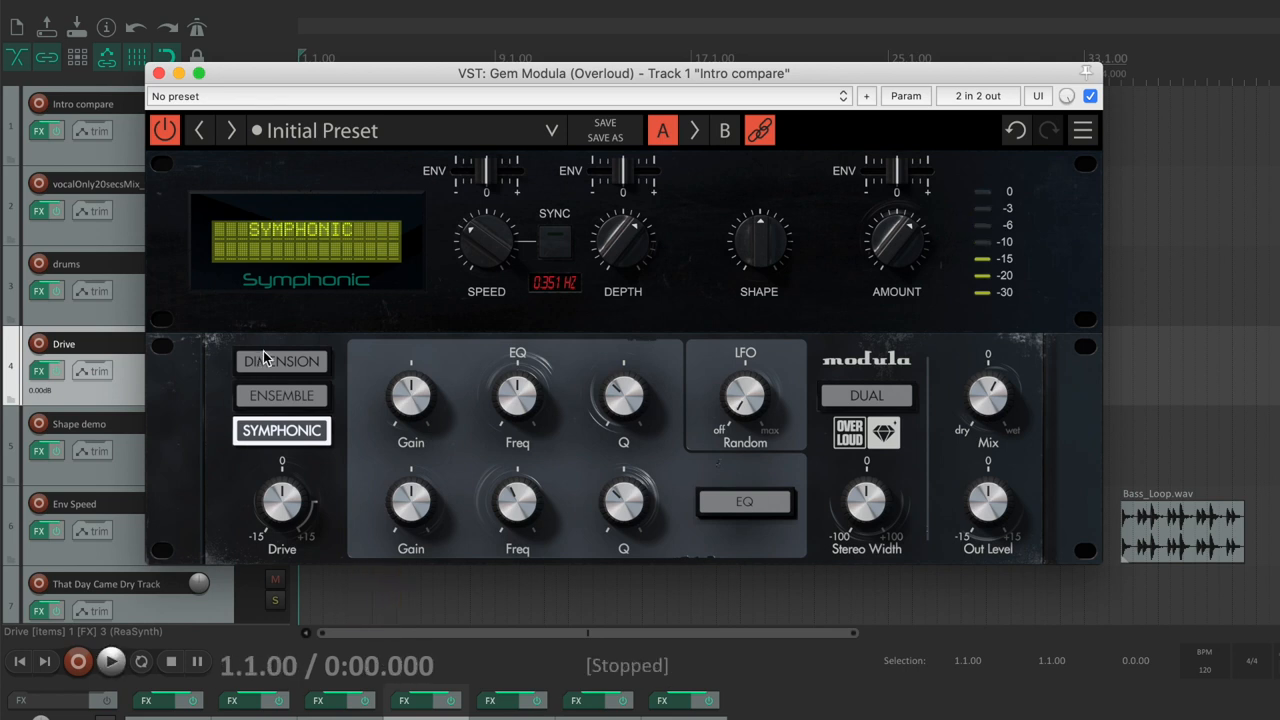
pyautogui.click(280, 362)
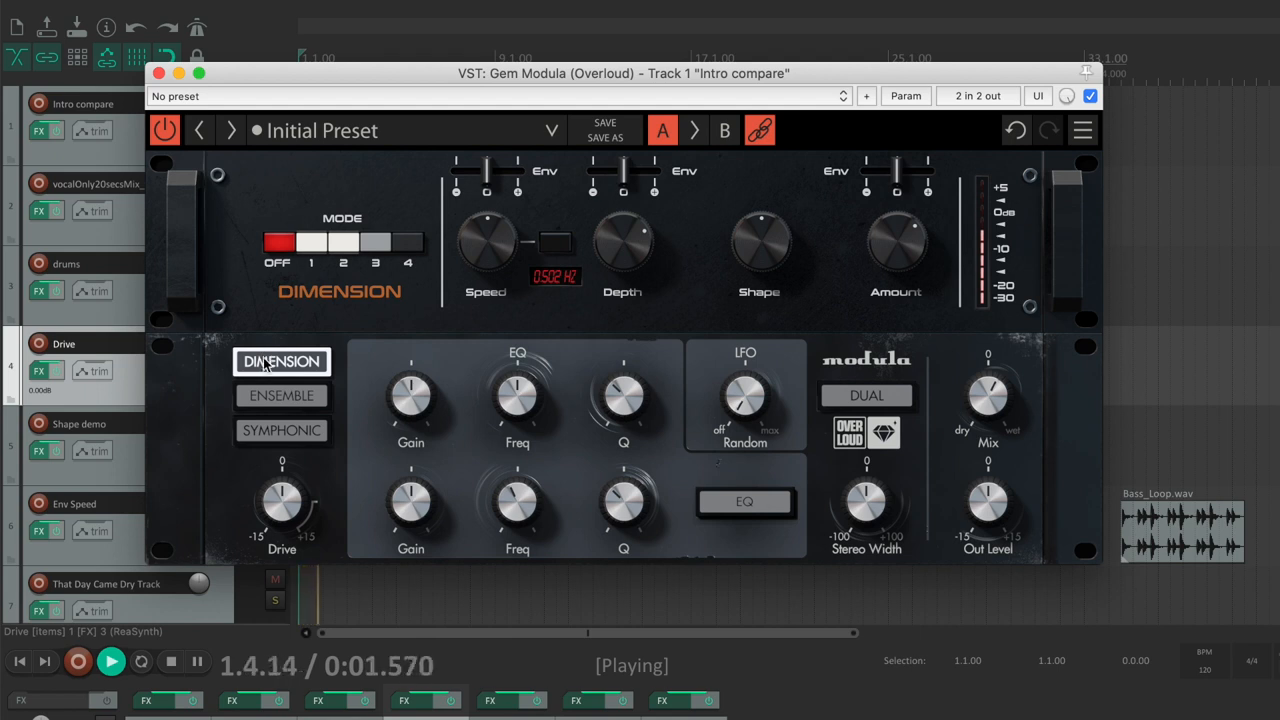
# Step: Cycle through Ensemble to Symphonic mode again and nudge the lower EQ band's gain
pyautogui.click(280, 396)
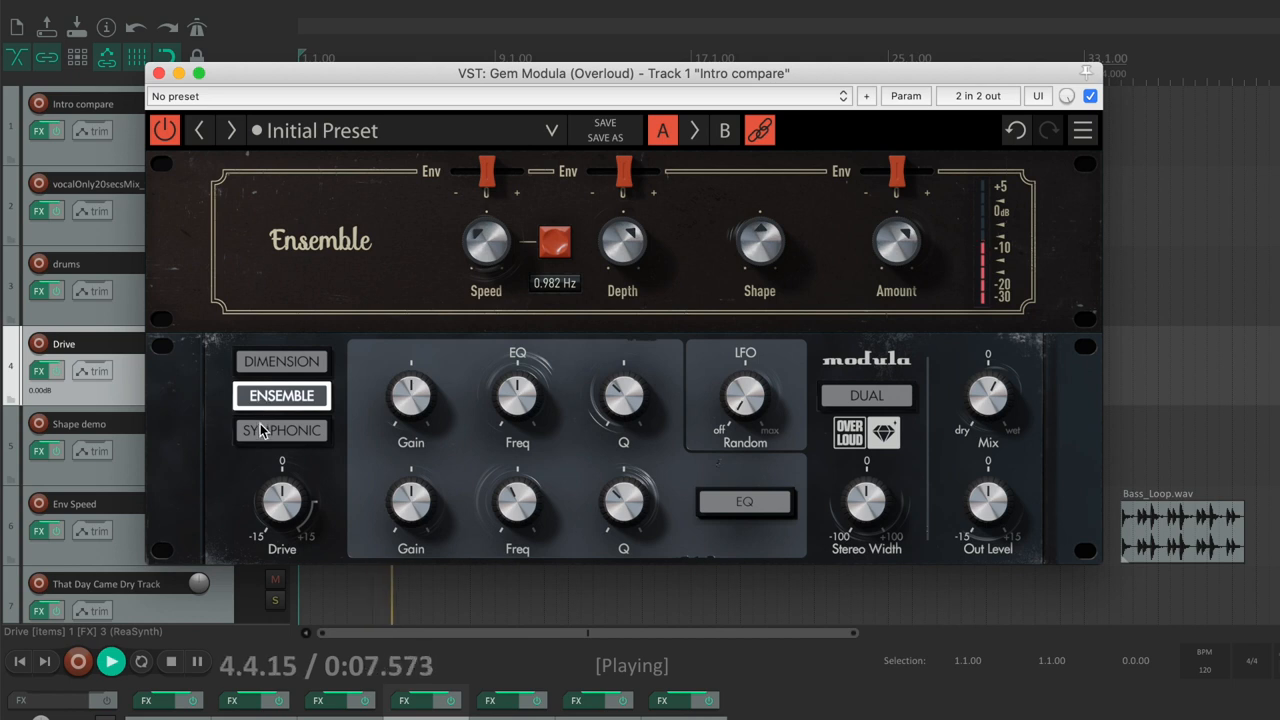
pyautogui.click(280, 430)
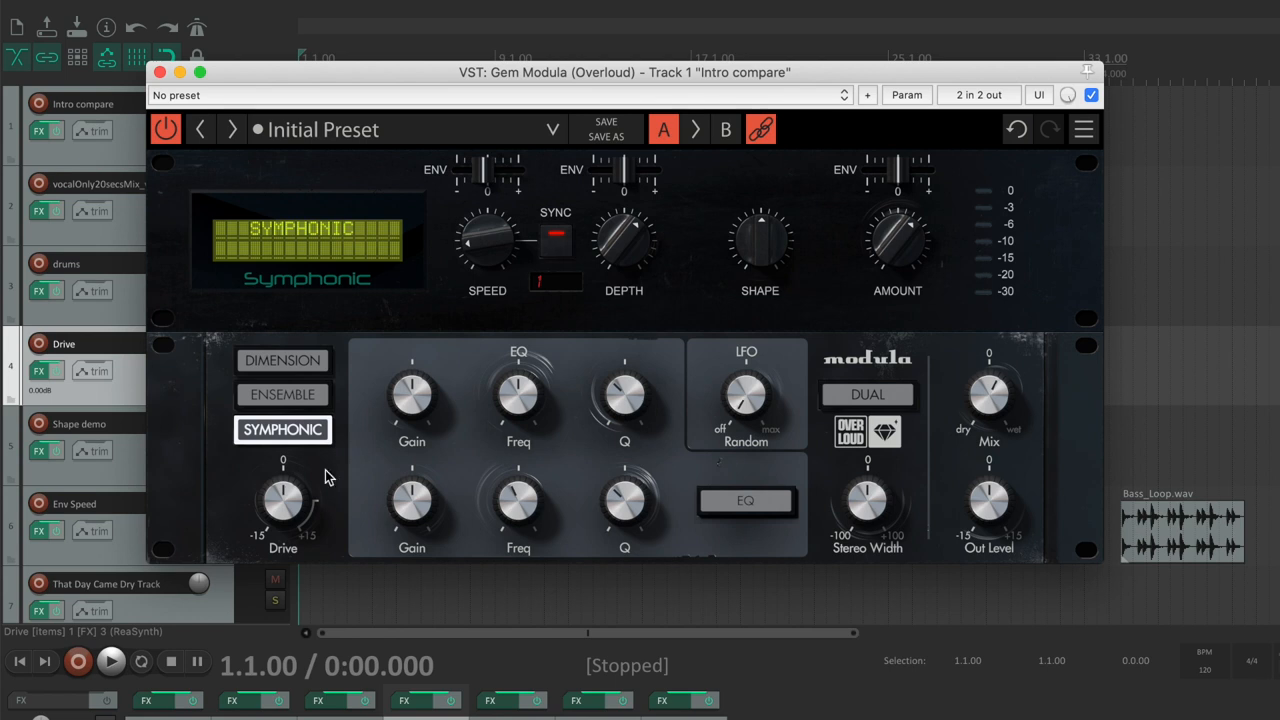
pyautogui.moveTo(388, 492)
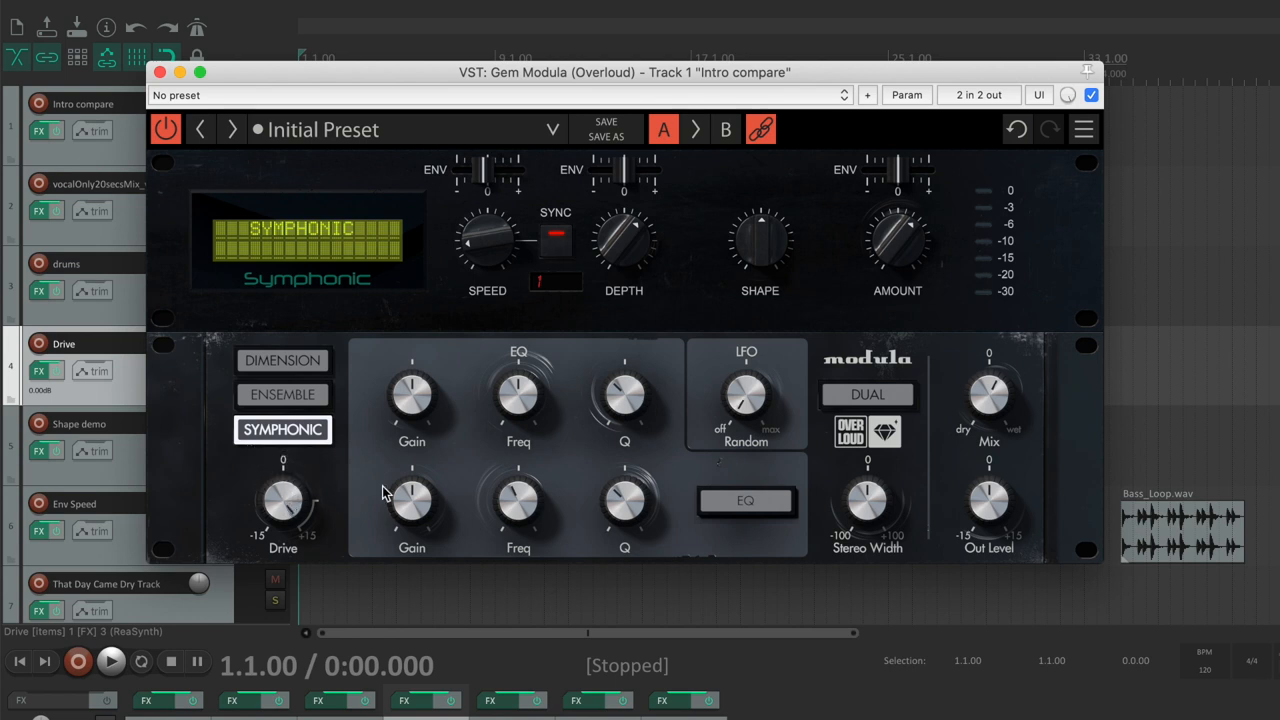
pyautogui.moveTo(868, 500); pyautogui.dragTo(880, 470)
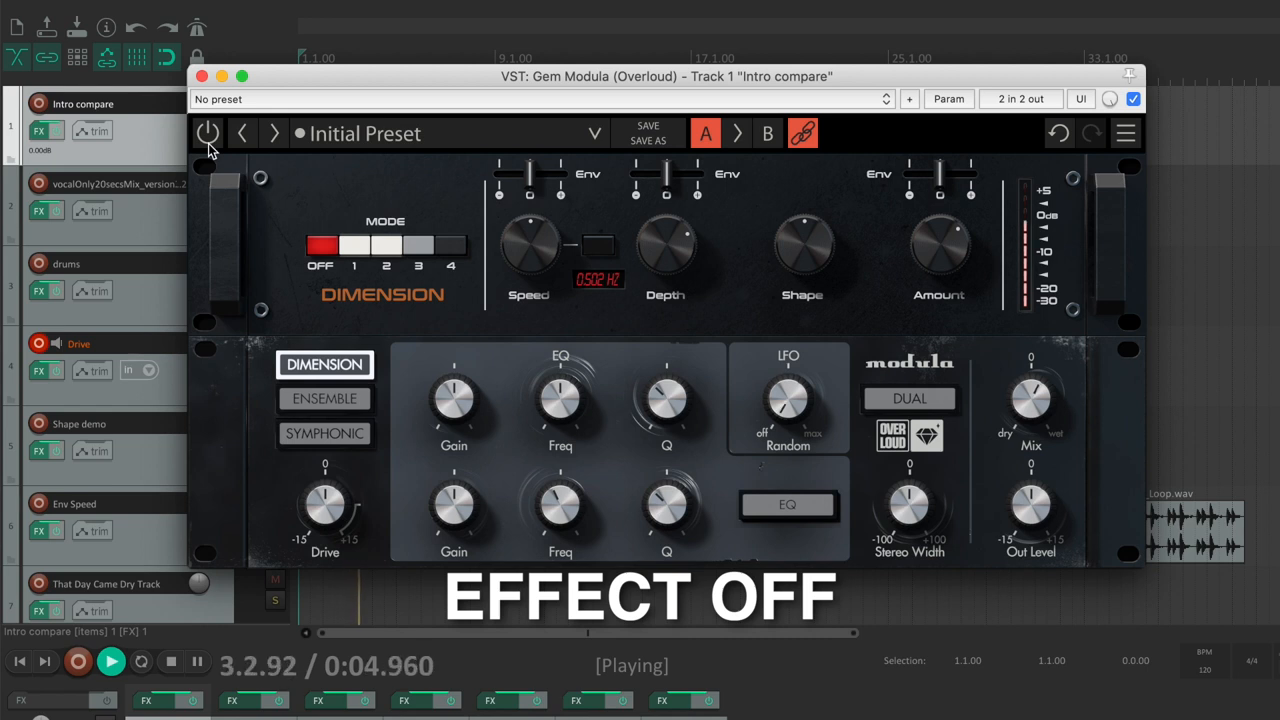
# Step: Compare the Dimension-mode chorus active and bypassed, leaving the effect switched on
pyautogui.click(208, 132)
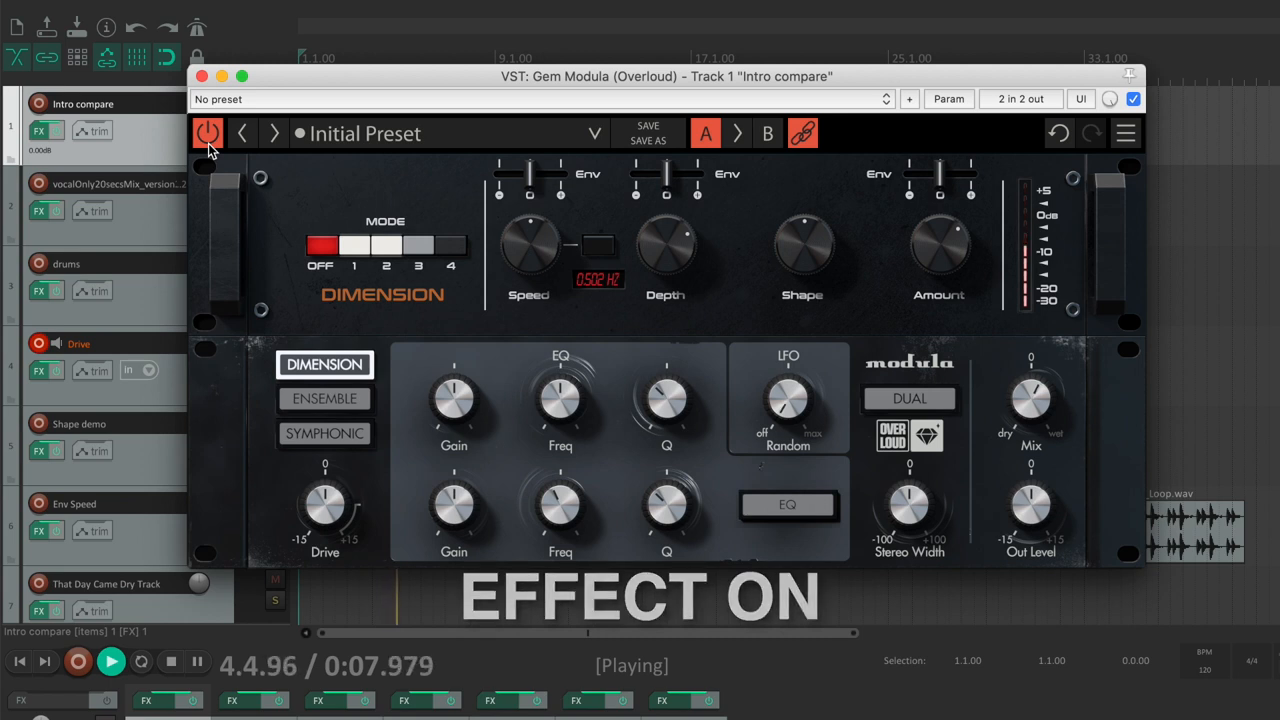
pyautogui.click(208, 132)
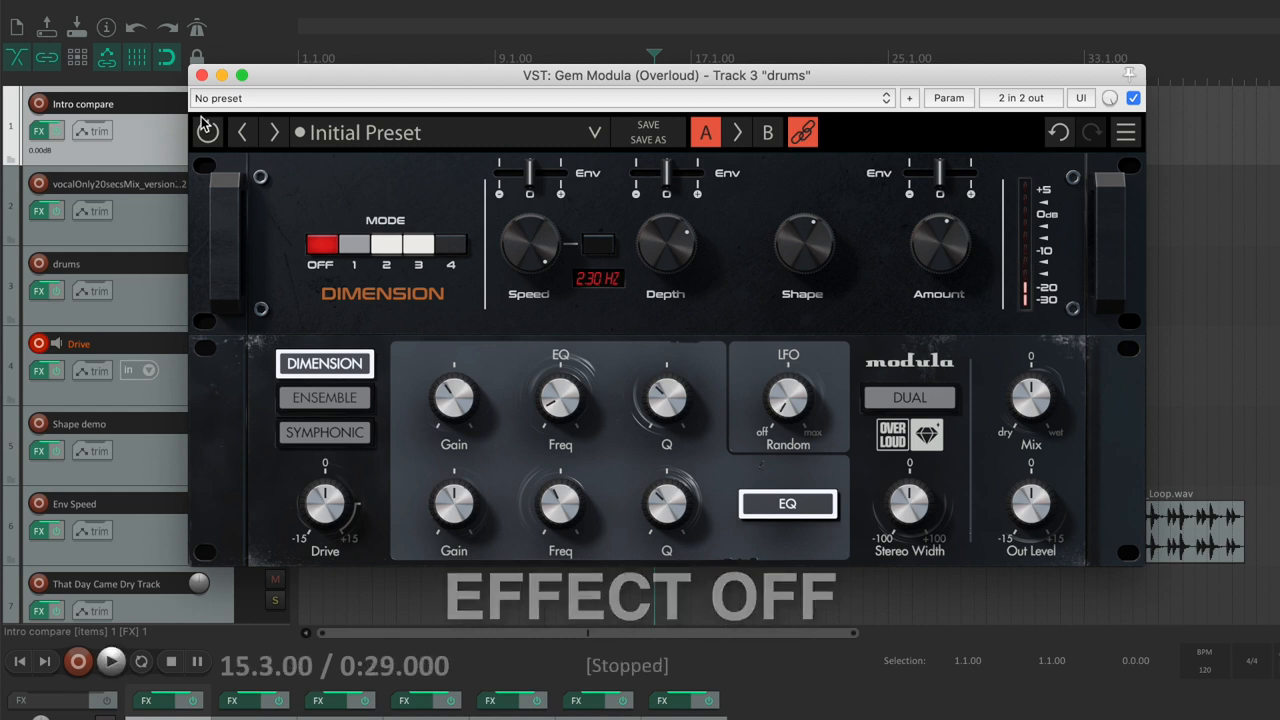
pyautogui.click(208, 132)
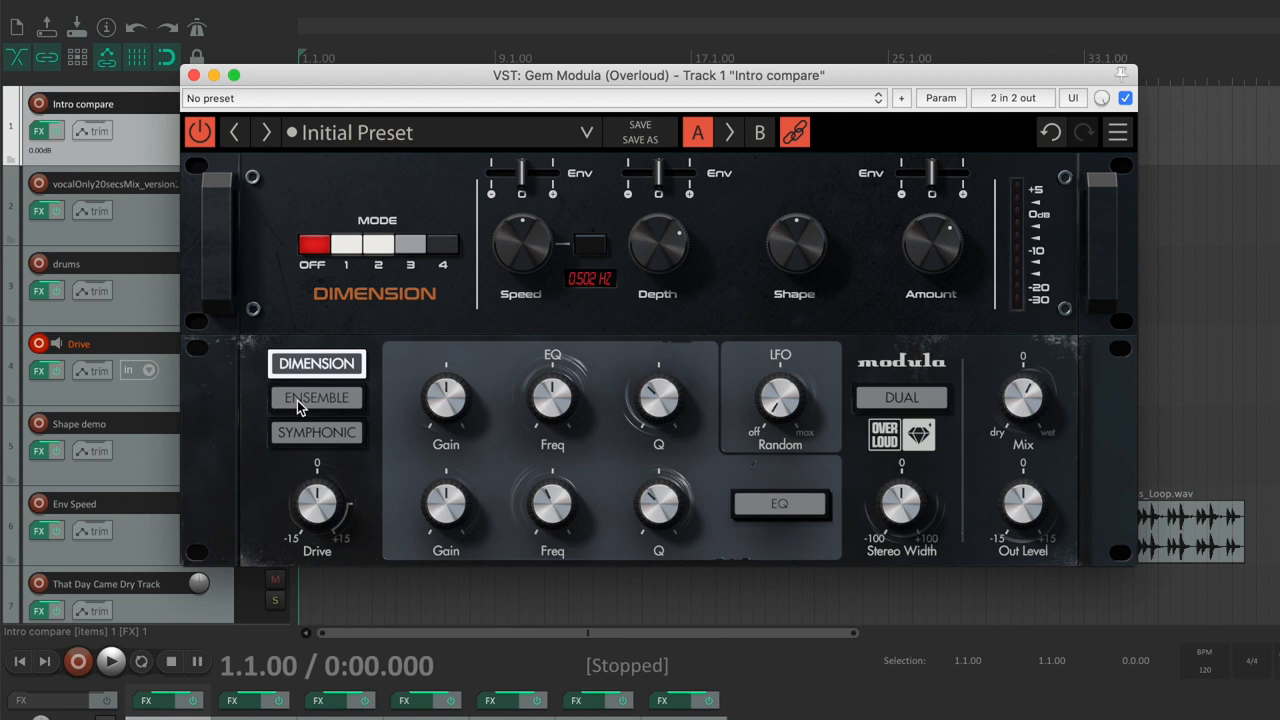
# Step: Audition Ensemble mode with the effect active, then select Symphonic mode
pyautogui.click(316, 396)
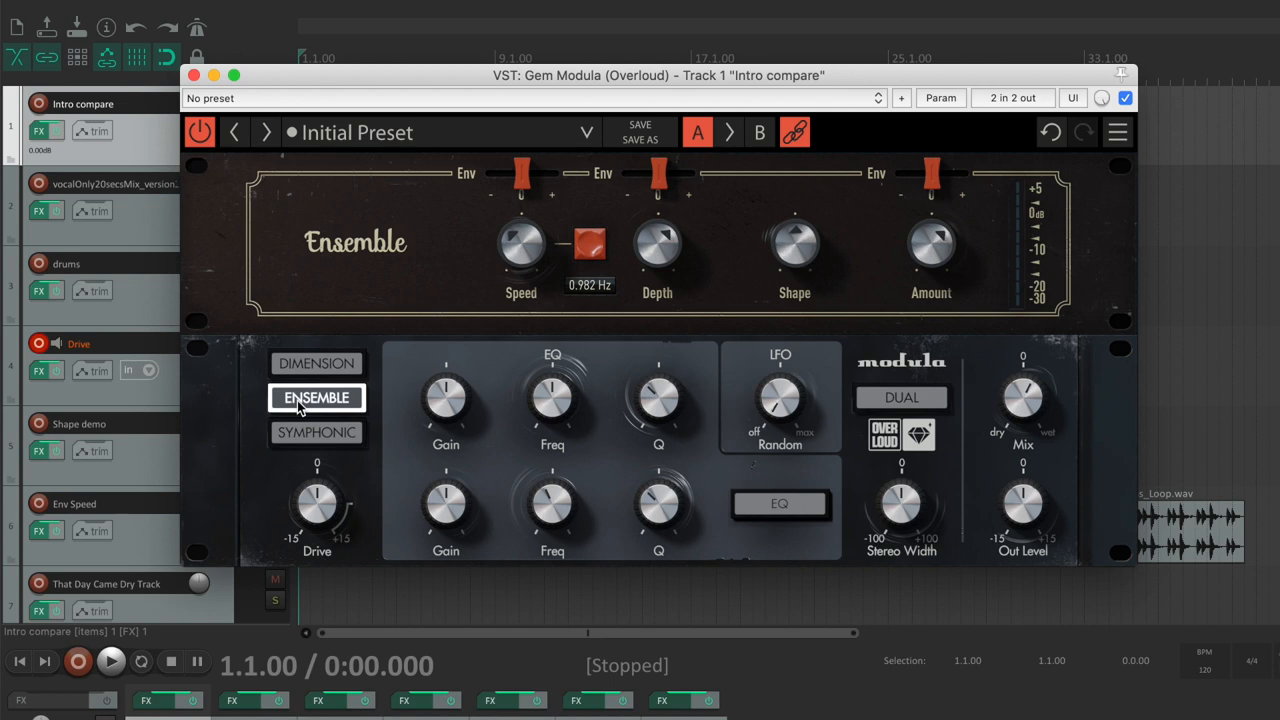
pyautogui.click(110, 660)
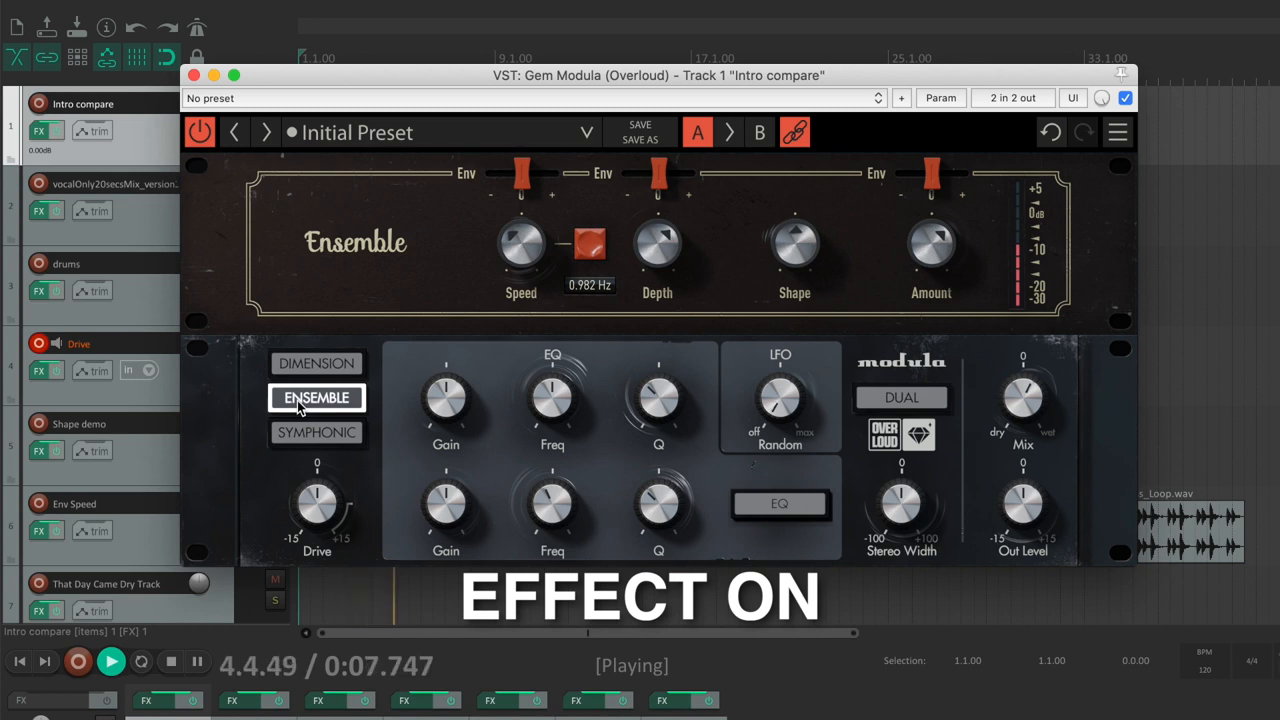
pyautogui.click(316, 432)
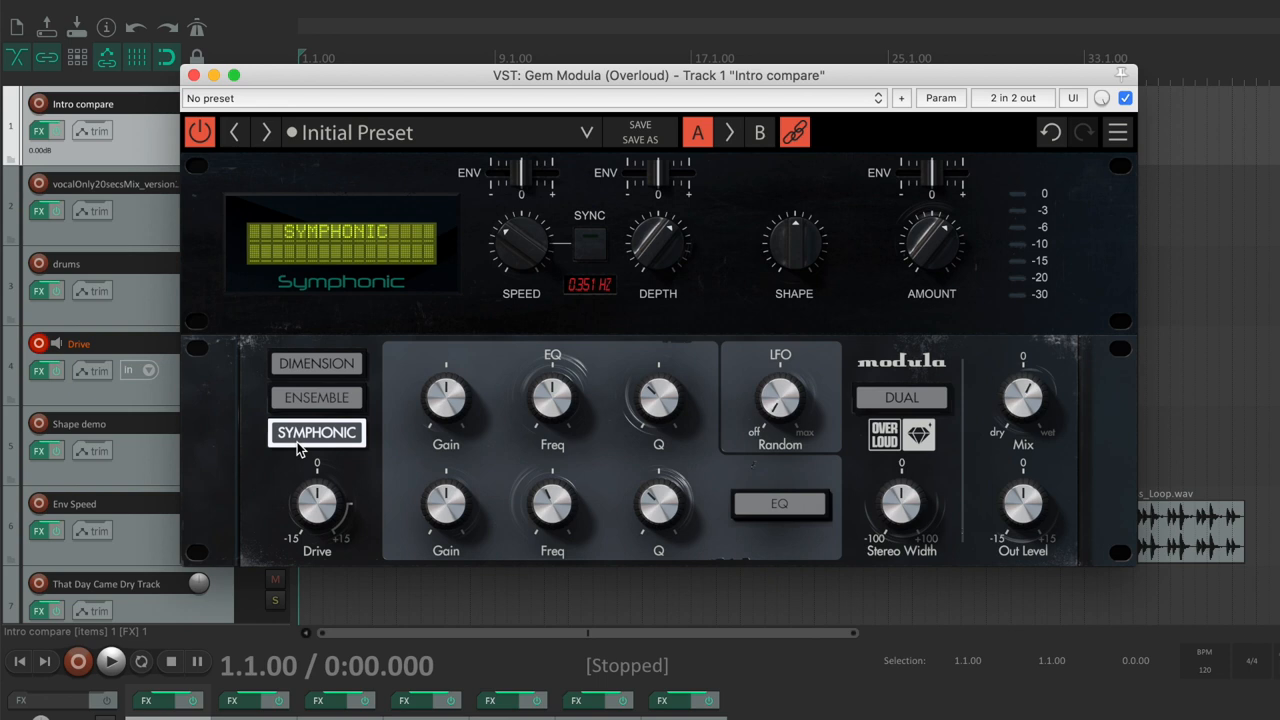
# Step: Bypass the Symphonic chorus for comparison, then switch it back on
pyautogui.click(200, 132)
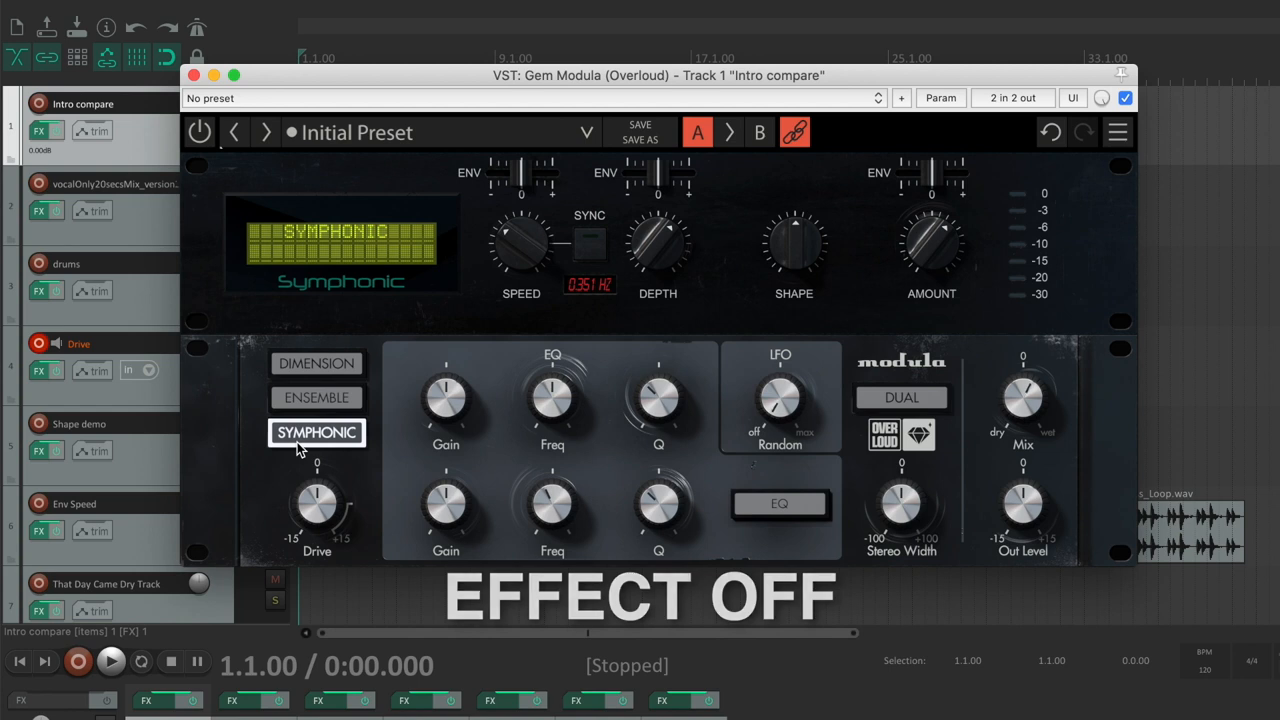
pyautogui.click(200, 132)
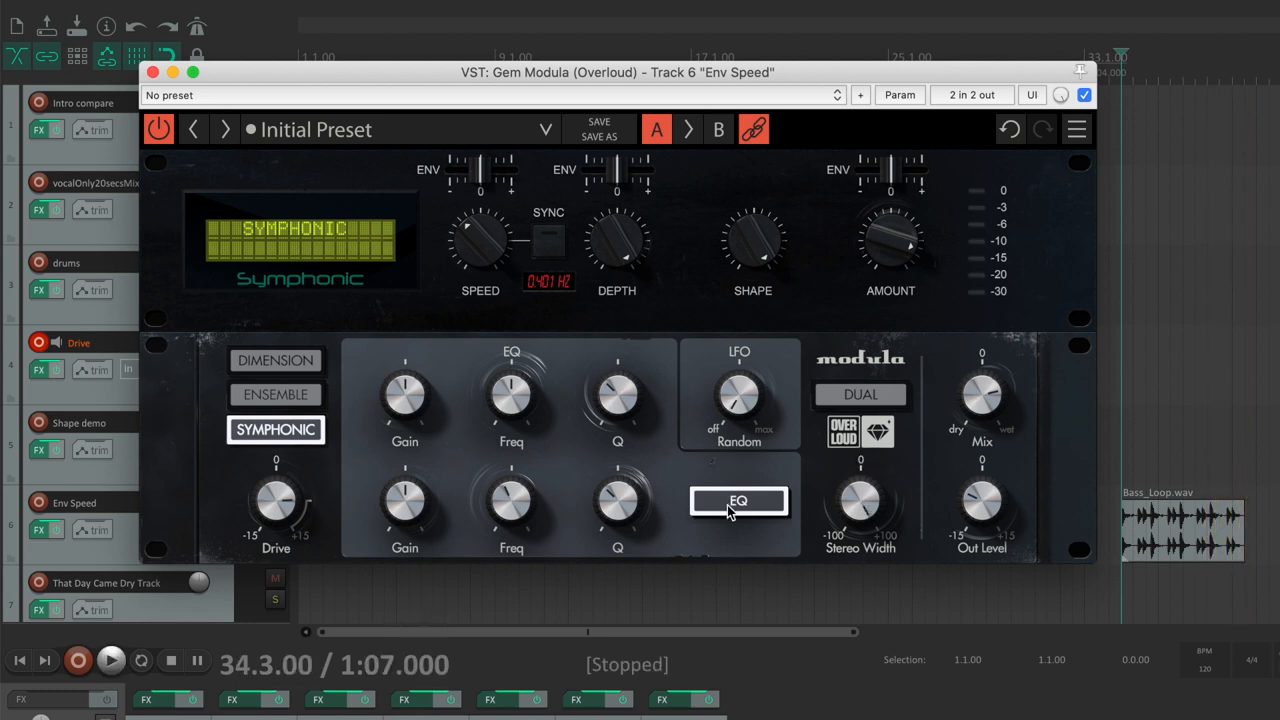
pyautogui.moveTo(590, 408)
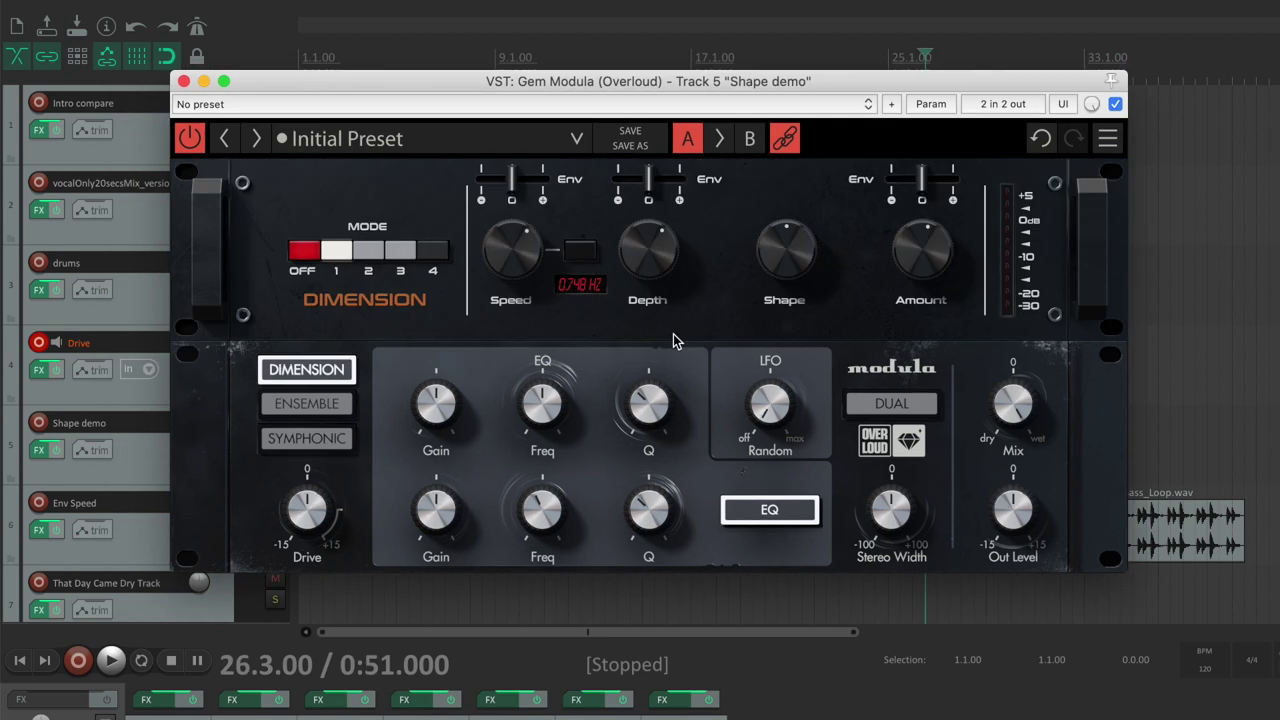
pyautogui.moveTo(784, 258)
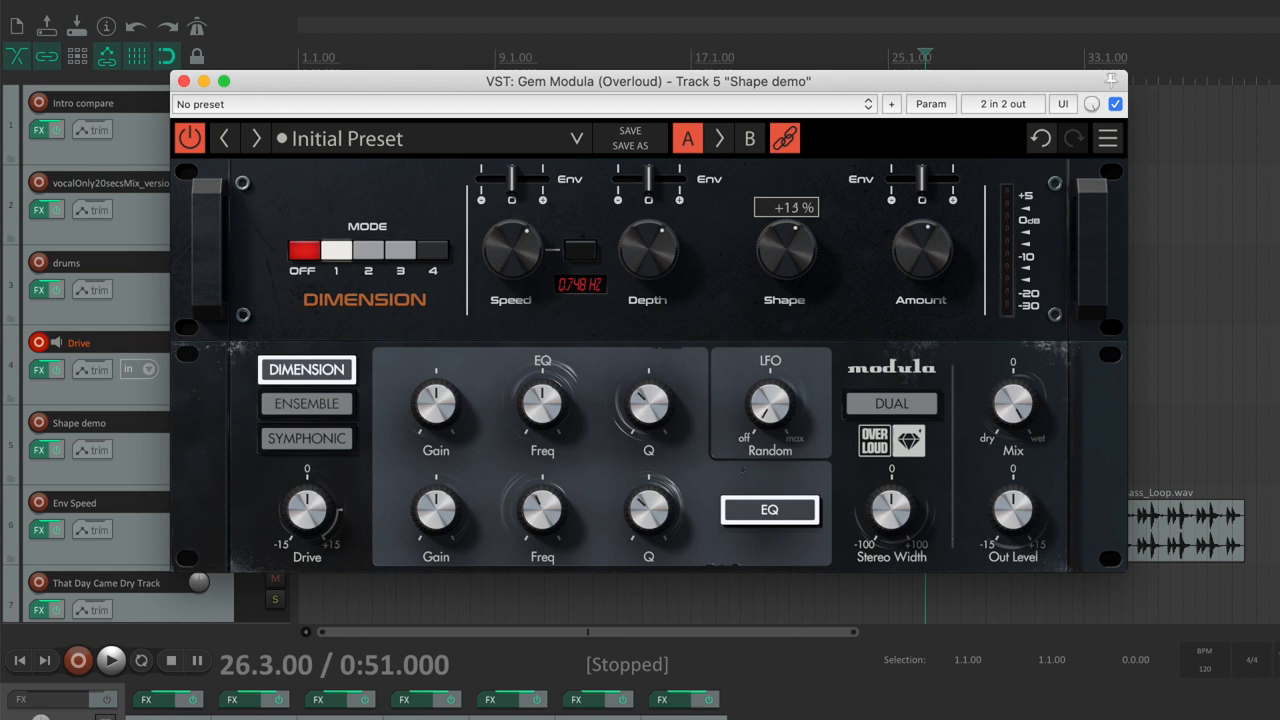
# Step: Raise the modulation Shape knob to about +12% during Shape demo playback
pyautogui.moveTo(784, 244); pyautogui.dragTo(784, 236)
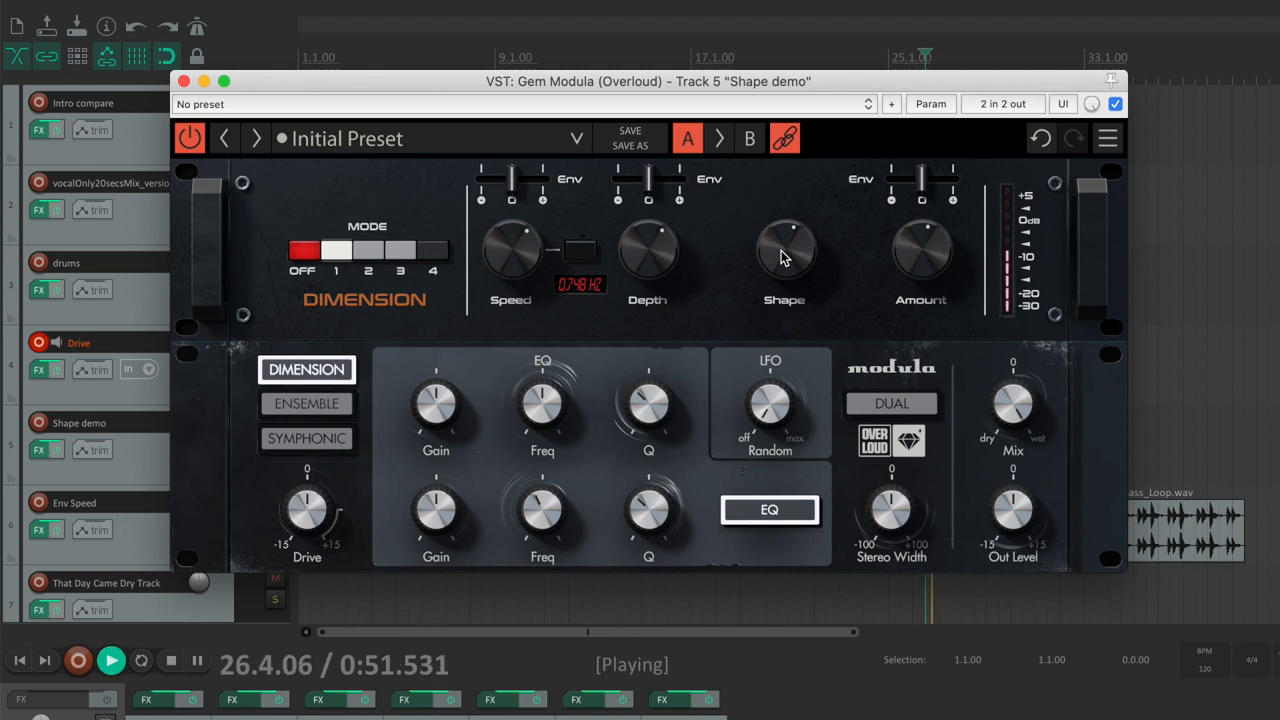
pyautogui.moveTo(784, 256); pyautogui.dragTo(784, 240)
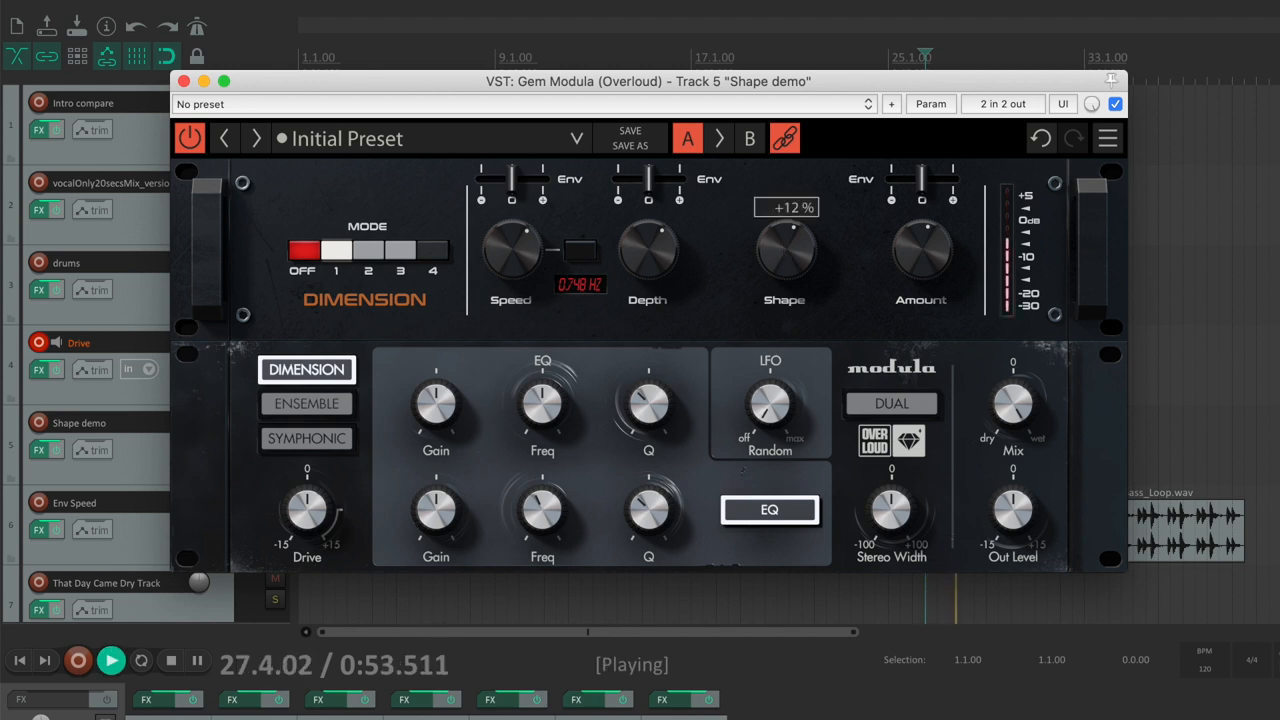
pyautogui.moveTo(784, 250); pyautogui.dragTo(784, 210)
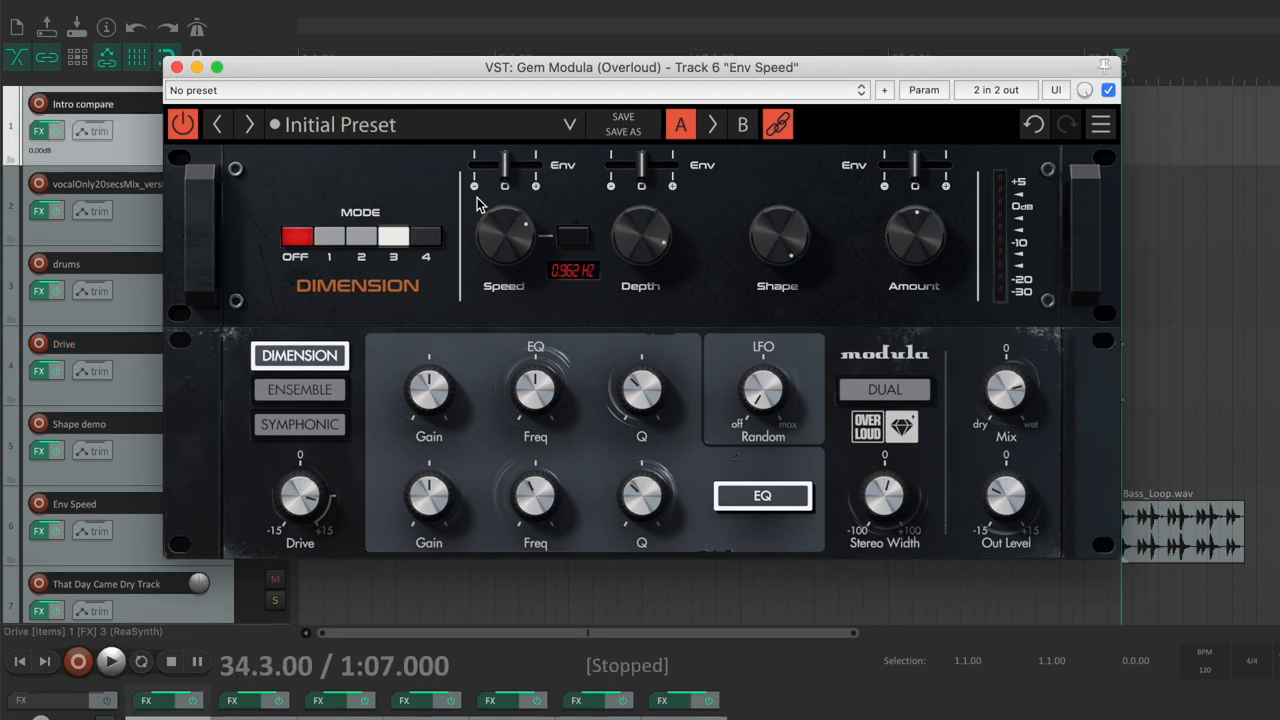
pyautogui.moveTo(664, 196)
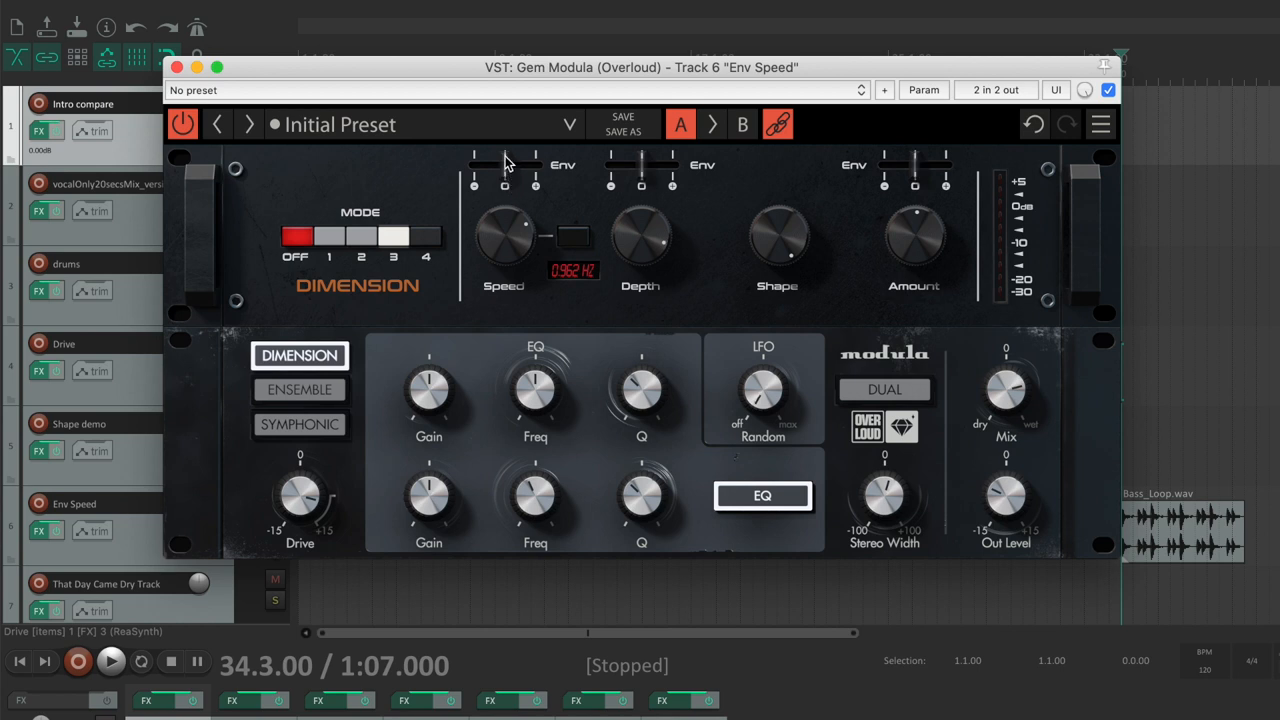
# Step: Set the Speed envelope slider so the envelope drives modulation speed at 84.6%
pyautogui.moveTo(504, 164); pyautogui.dragTo(504, 164)
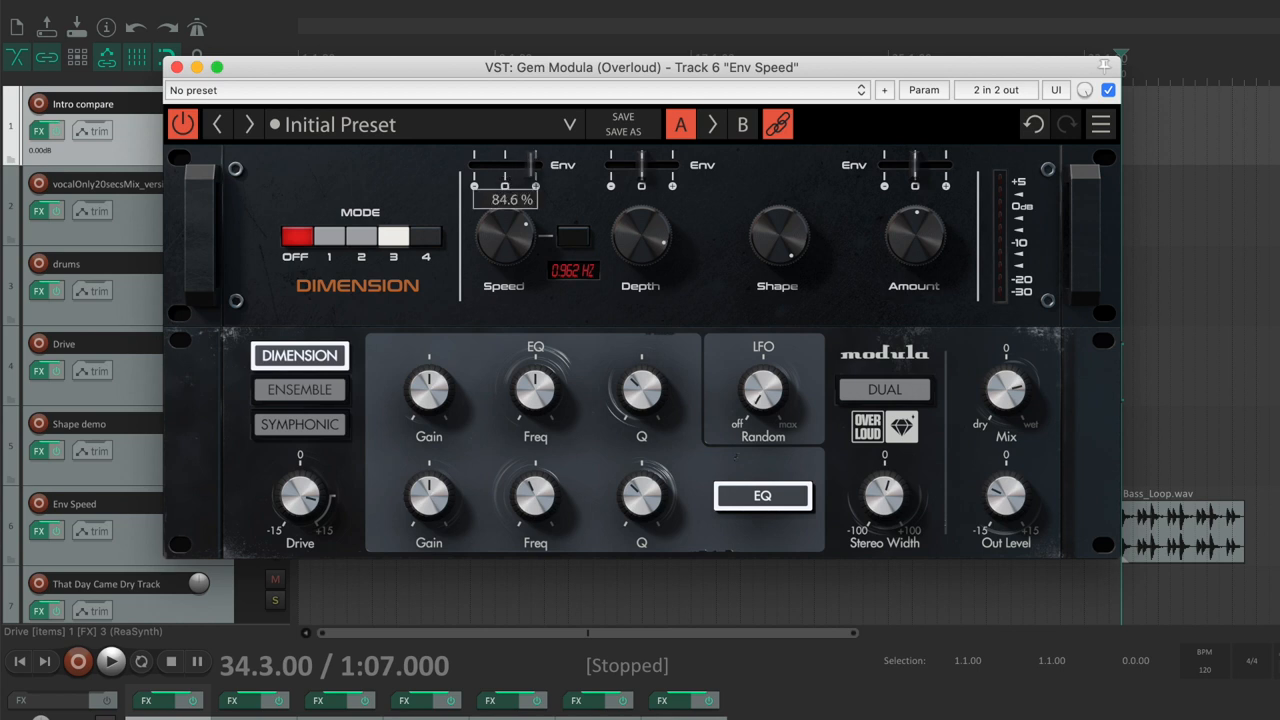
pyautogui.moveTo(552, 170)
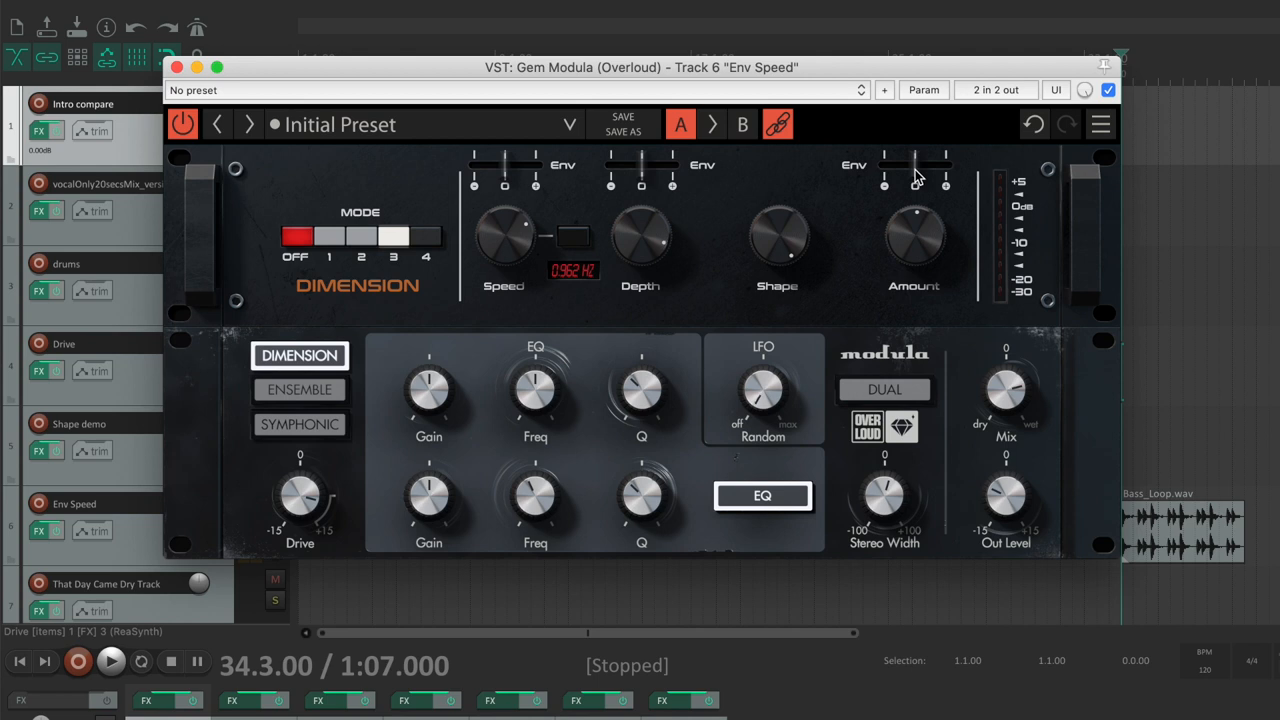
# Step: Pull the Amount envelope slider down to -100% so the envelope fully reduces the effect
pyautogui.moveTo(944, 176); pyautogui.dragTo(884, 184)
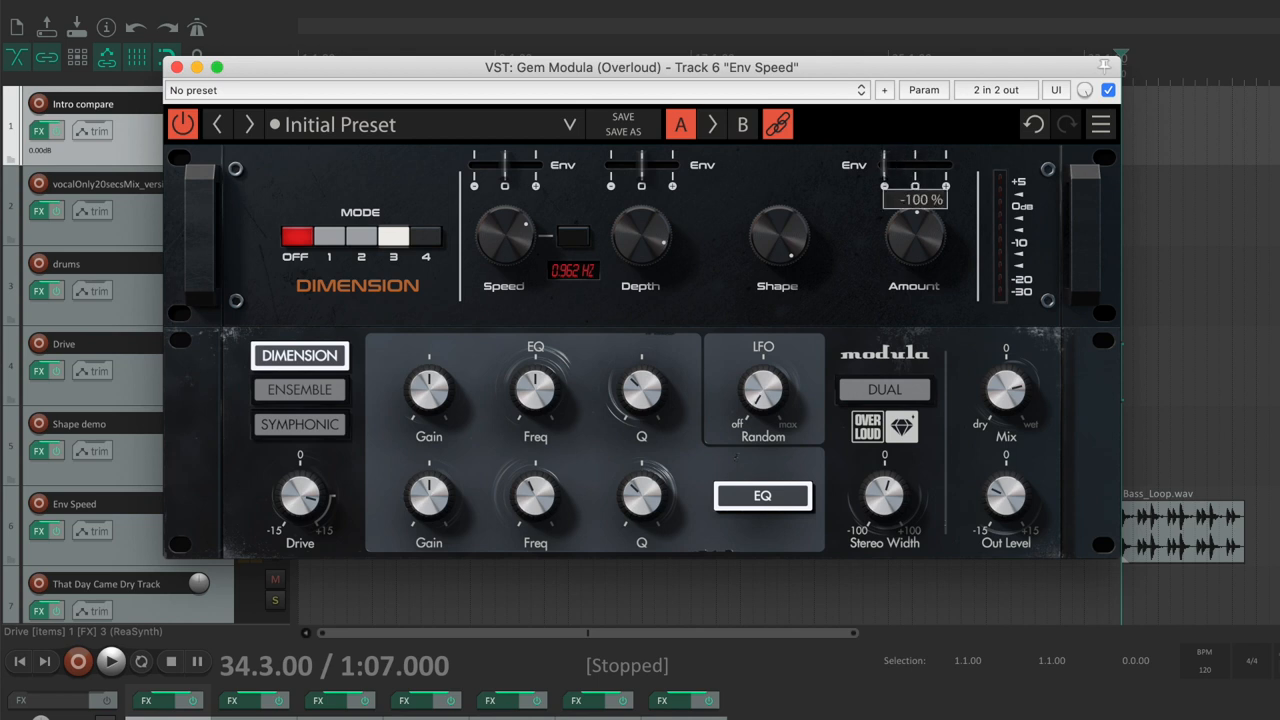
pyautogui.moveTo(912, 188); pyautogui.dragTo(912, 176)
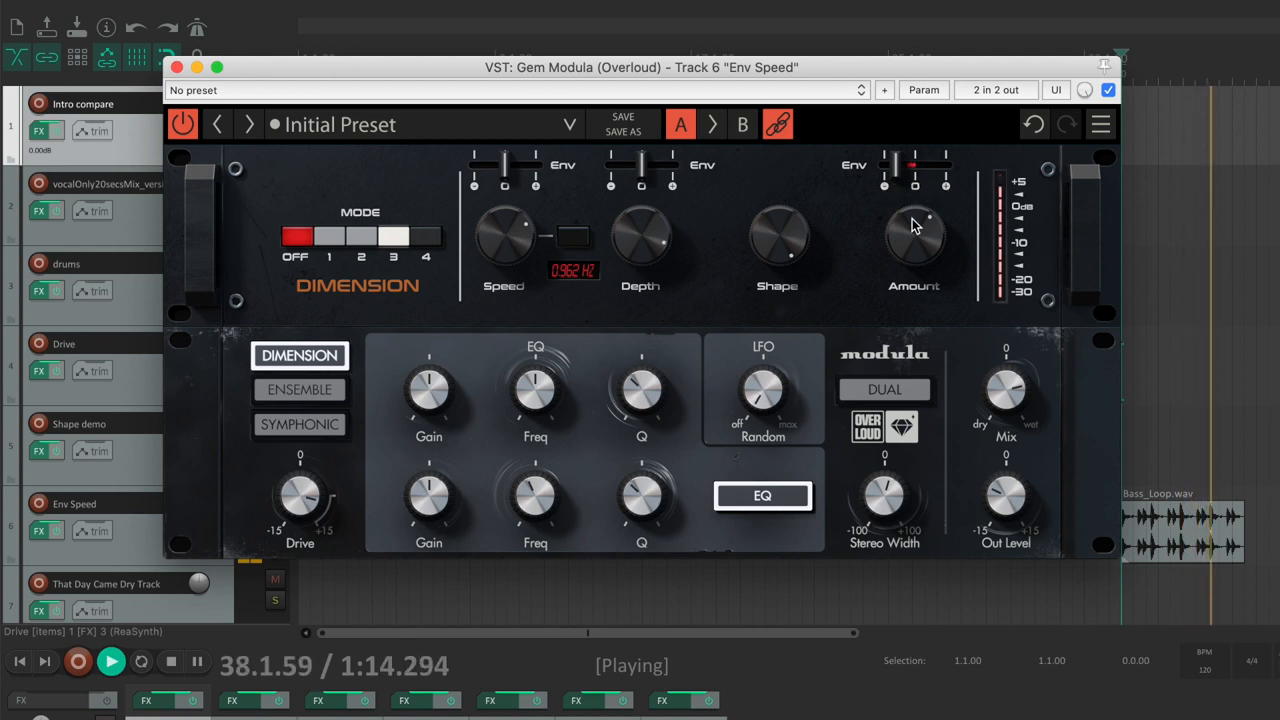
pyautogui.moveTo(888, 176)
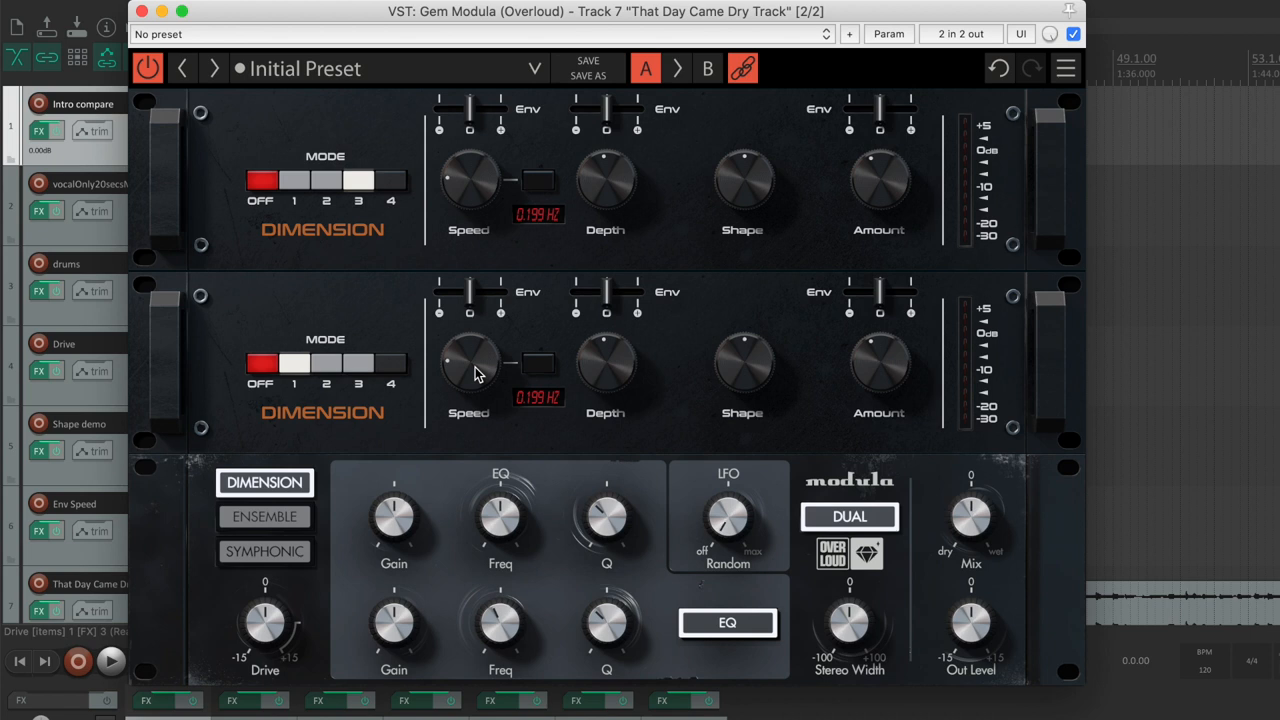
# Step: Set the second chorus unit's speed to 0.216 Hz independently of the first's 0.199 Hz
pyautogui.moveTo(468, 360); pyautogui.dragTo(468, 340)
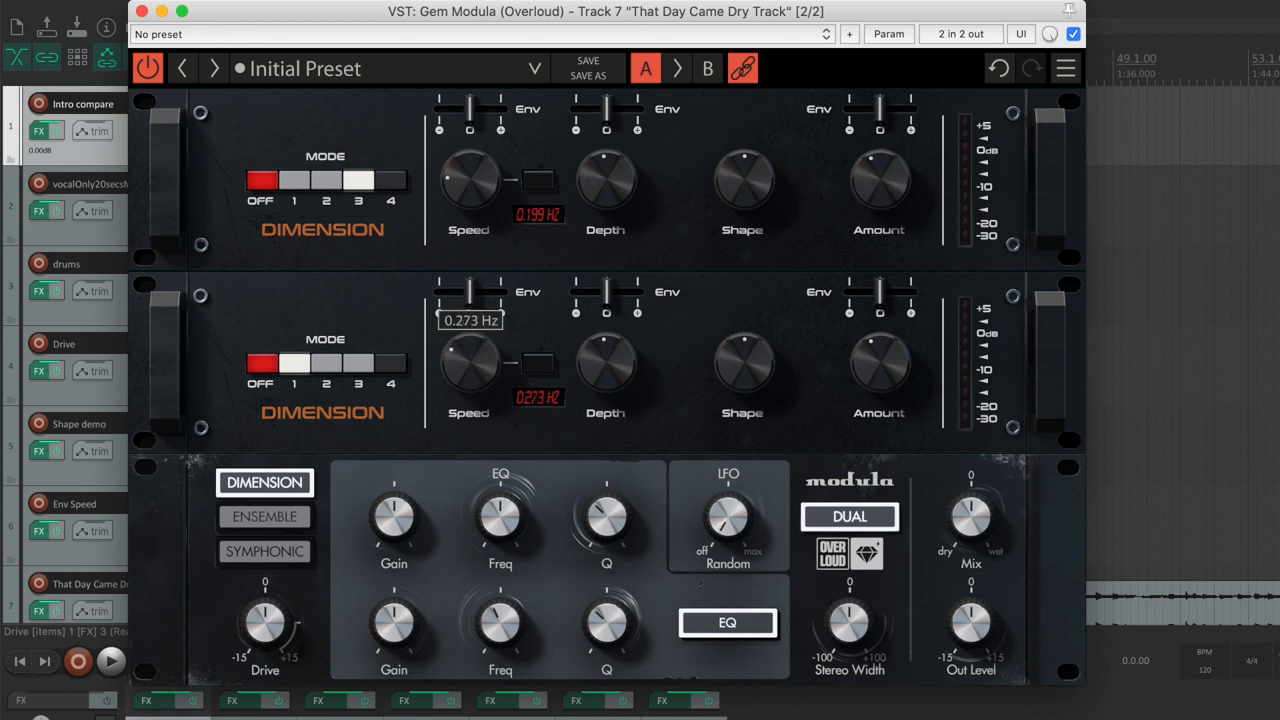
pyautogui.moveTo(468, 360); pyautogui.dragTo(476, 372)
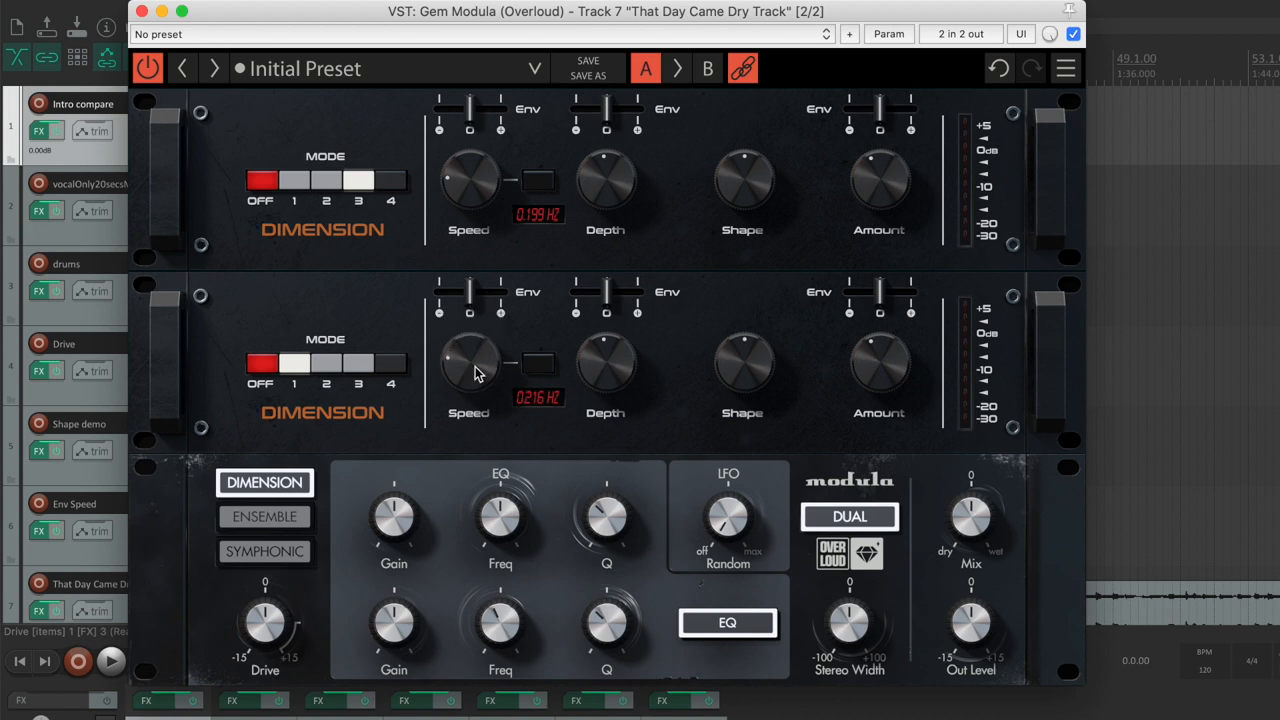
pyautogui.click(764, 68)
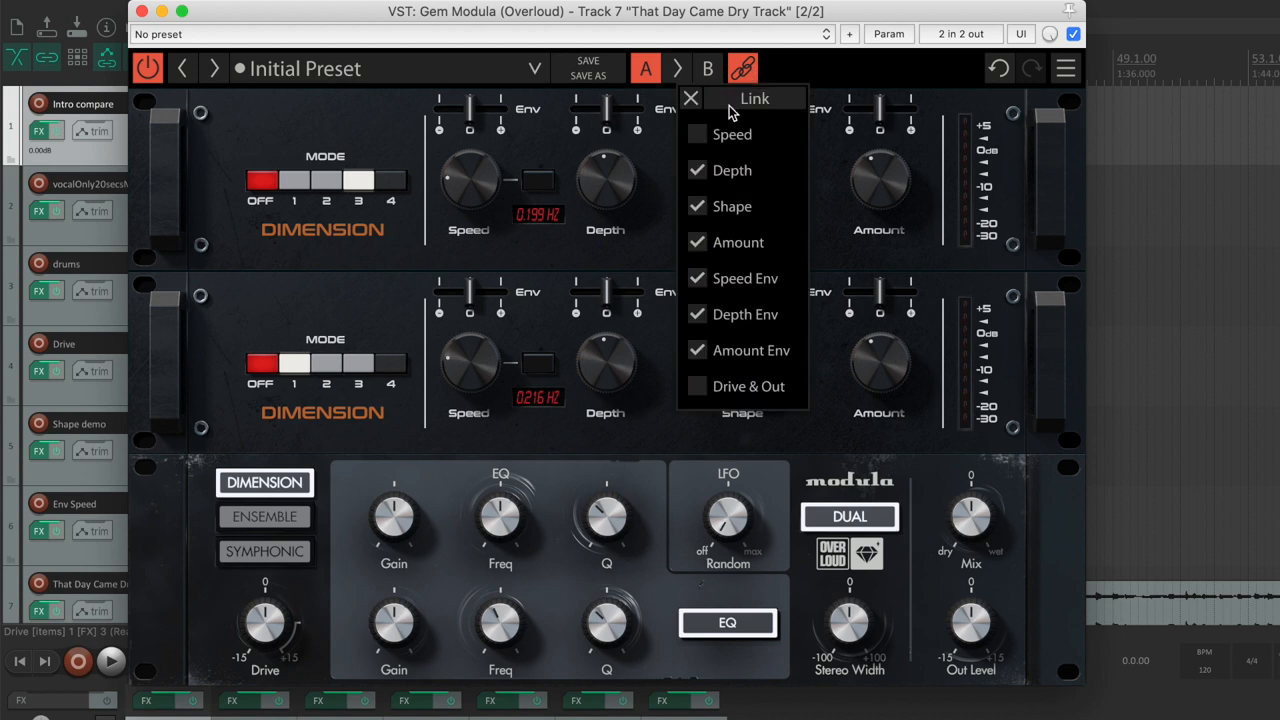
# Step: Tick Speed in the Link panel and move both units' speed together to about 0.255 Hz
pyautogui.click(686, 98)
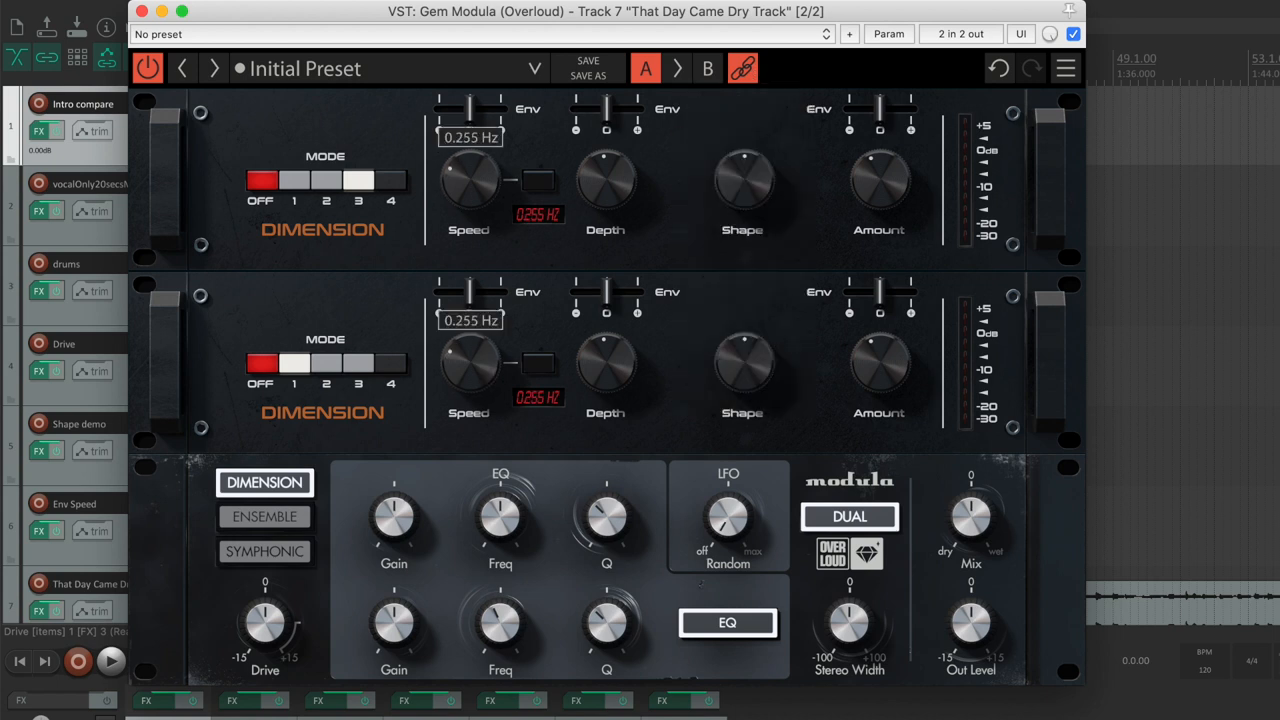
pyautogui.moveTo(468, 360); pyautogui.dragTo(480, 372)
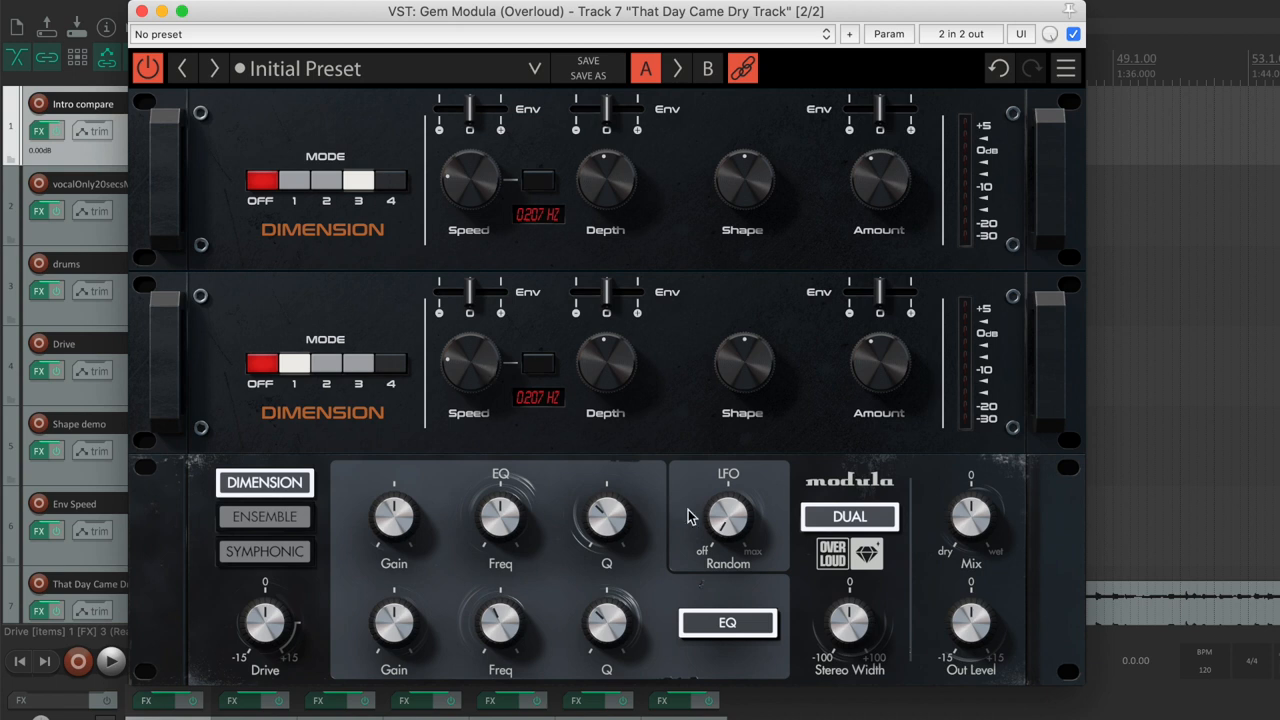
# Step: Turn the LFO Random knob up and down several times to audition random modulation
pyautogui.moveTo(728, 516); pyautogui.dragTo(728, 490)
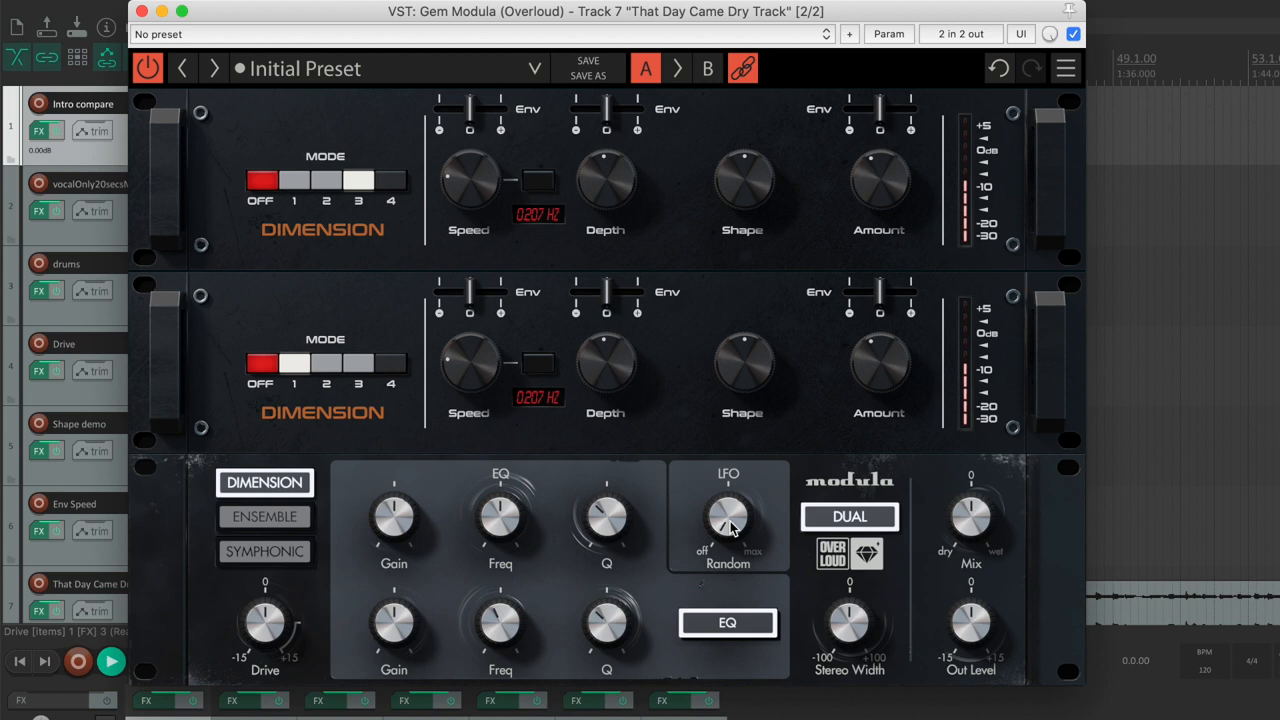
pyautogui.moveTo(728, 516); pyautogui.dragTo(728, 500)
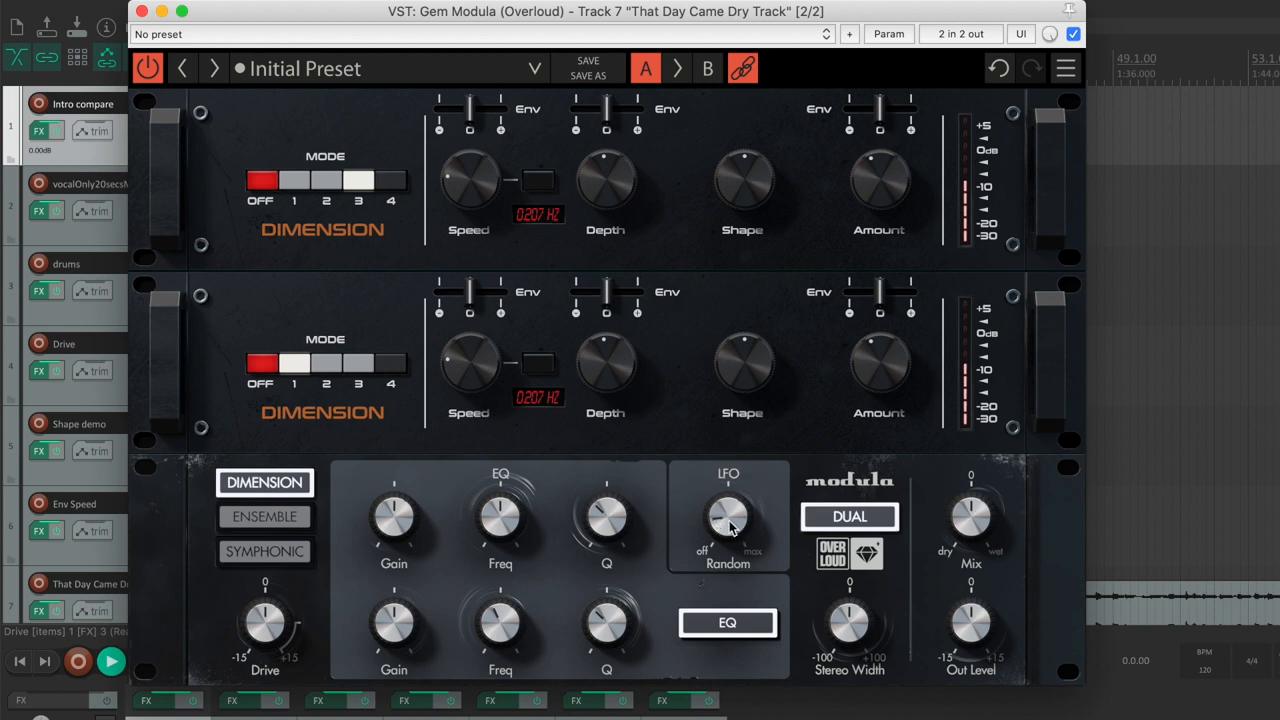
pyautogui.moveTo(728, 520); pyautogui.dragTo(728, 490)
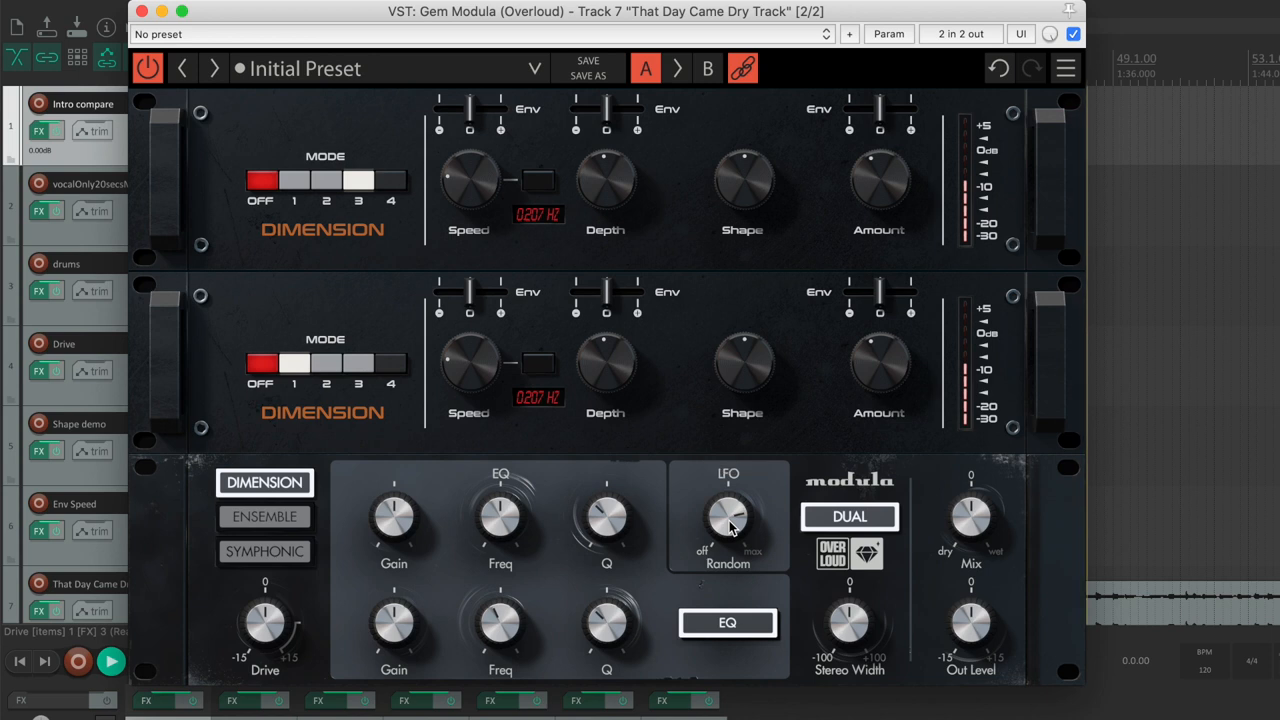
pyautogui.moveTo(728, 516); pyautogui.dragTo(728, 490)
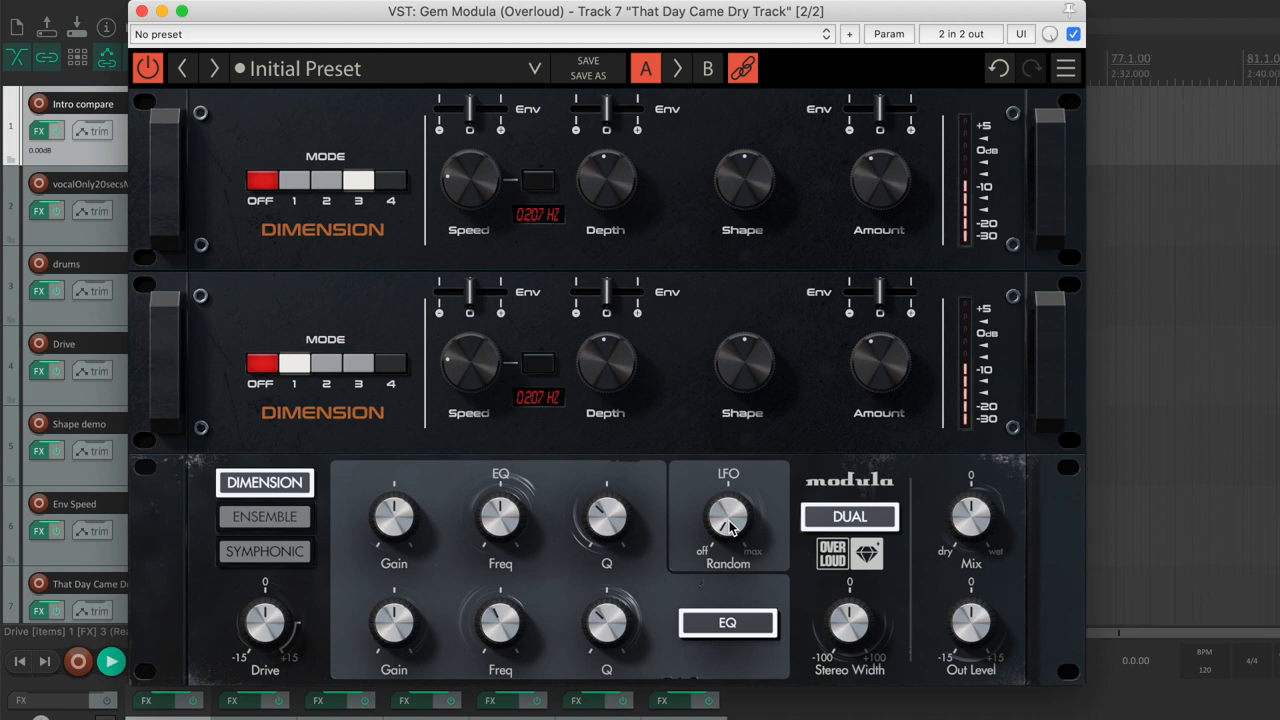
pyautogui.moveTo(728, 520); pyautogui.dragTo(728, 490)
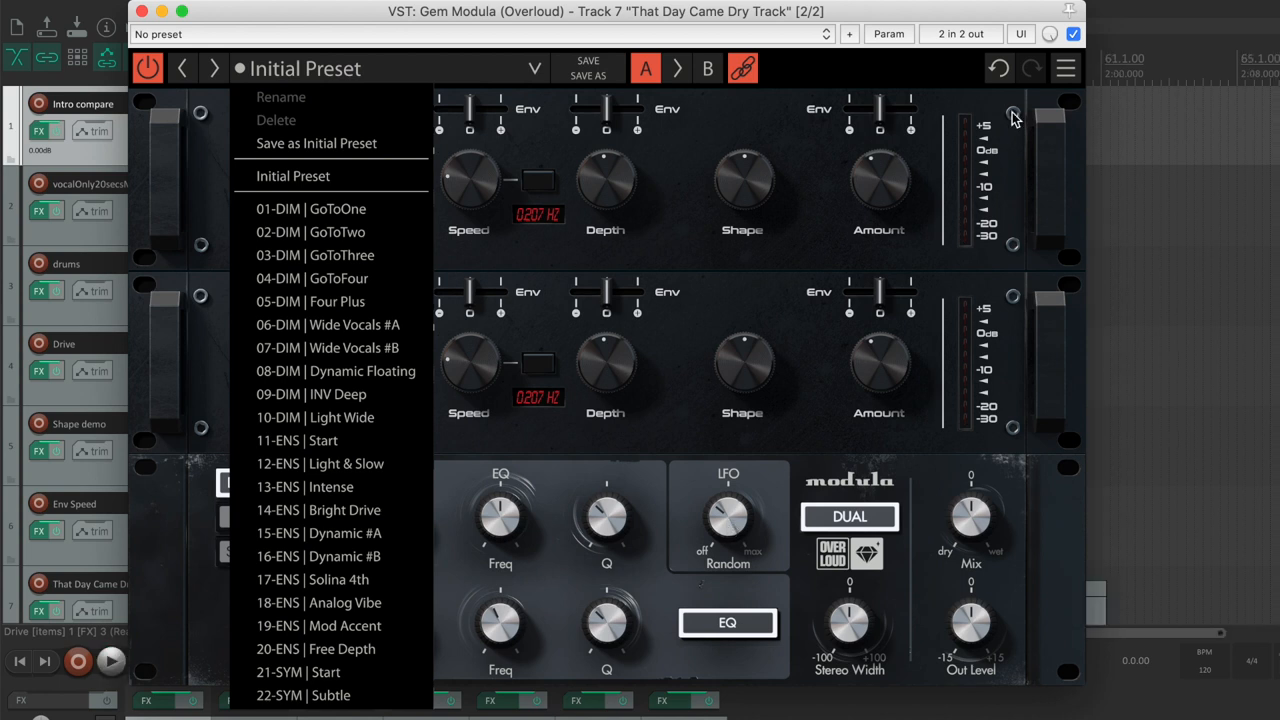
pyautogui.moveTo(1016, 116)
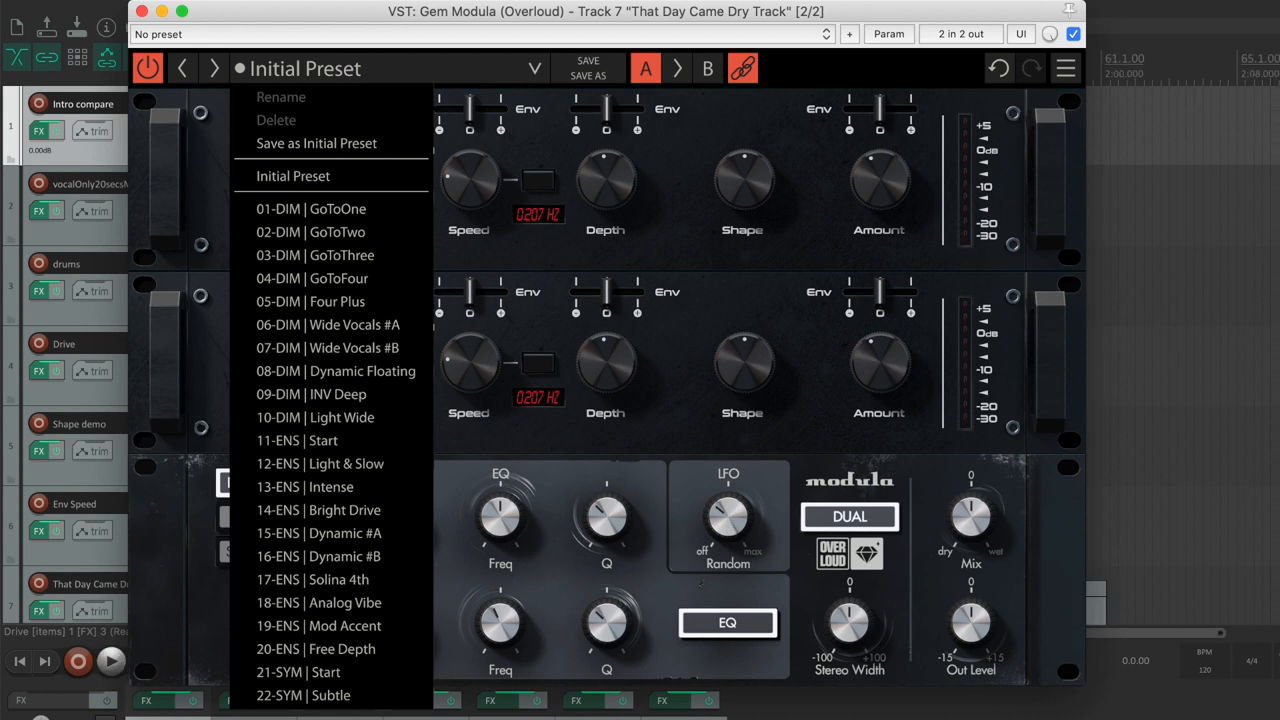